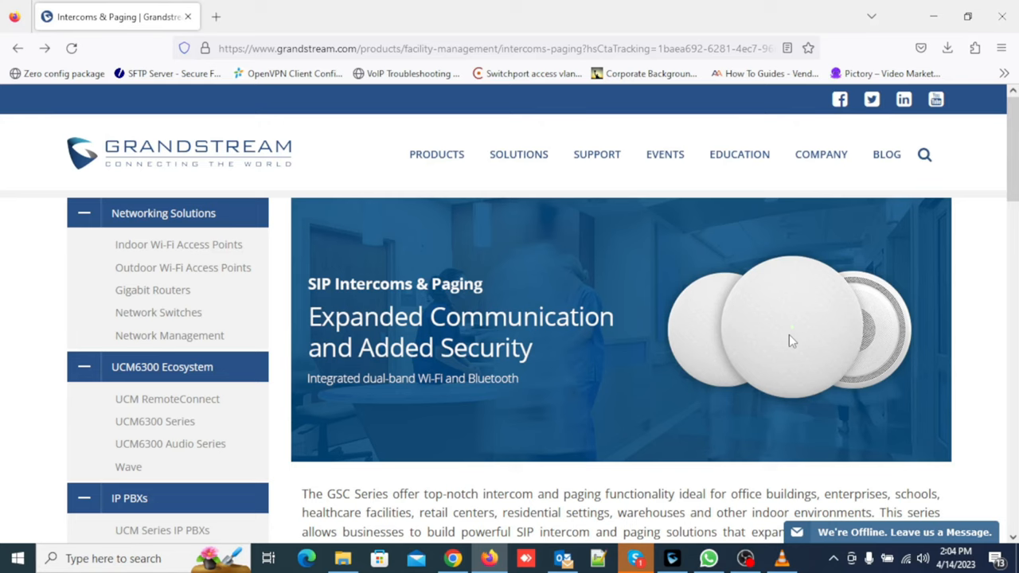
Scroll the Intercoms & Paging page and reveal the GSC3506 card details
scroll(down, 3)
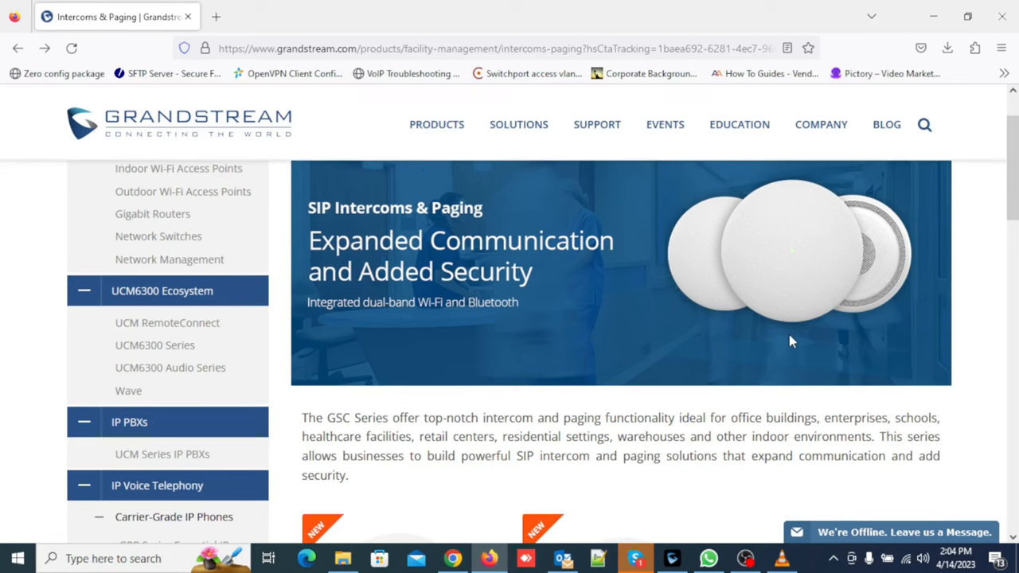
scroll(down, 3)
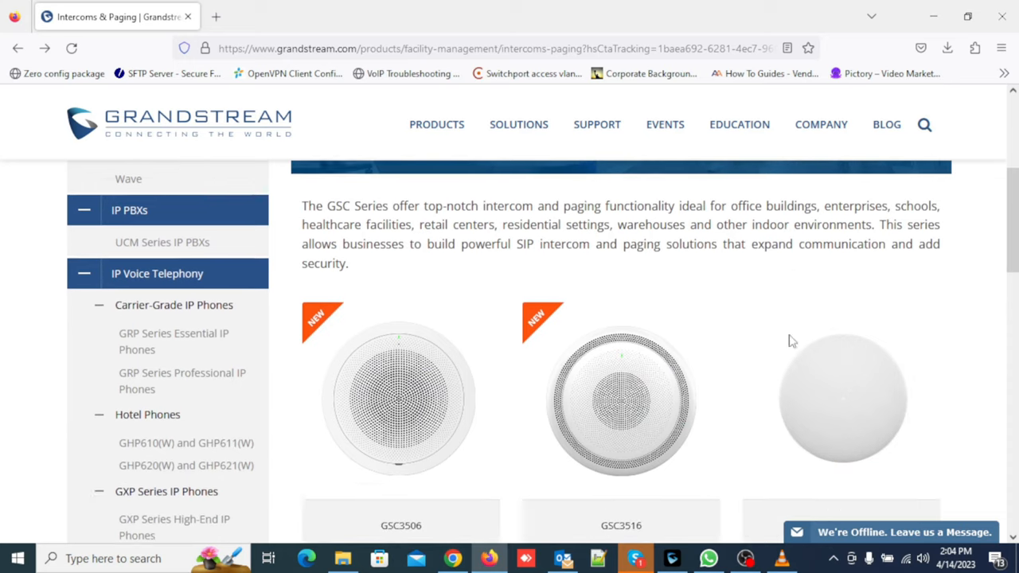
scroll(down, 3)
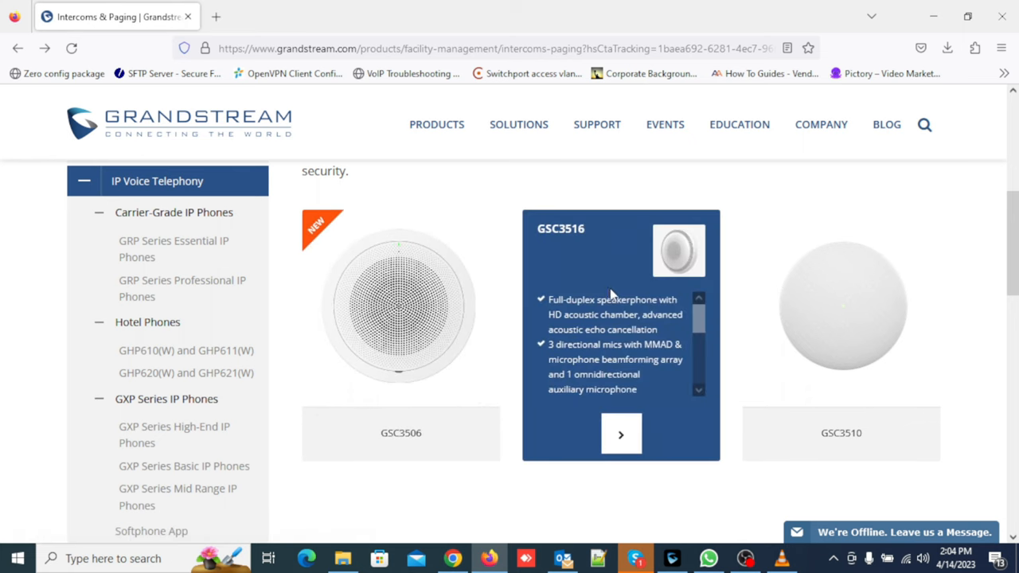
click(620, 433)
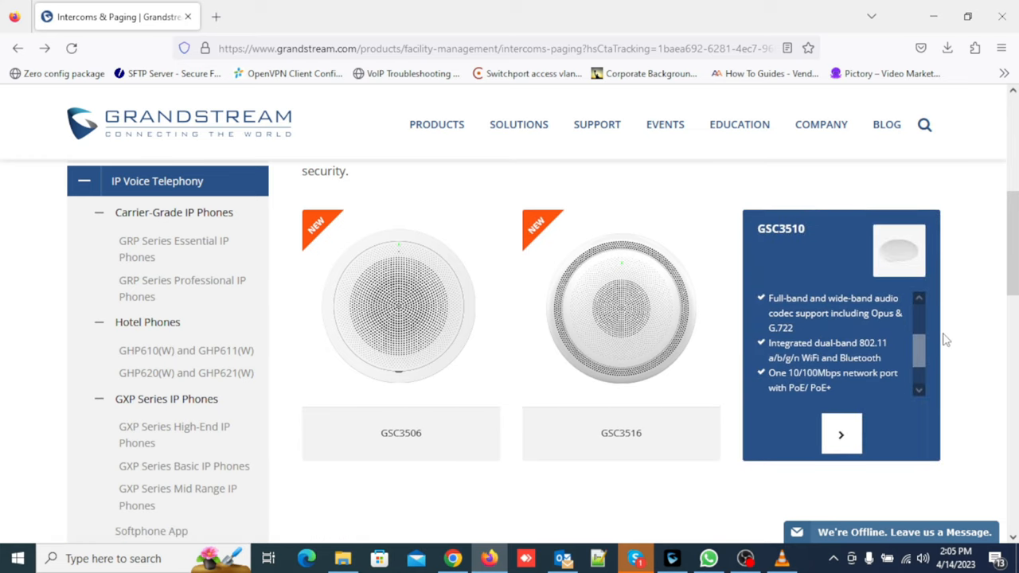
scroll(down, 3)
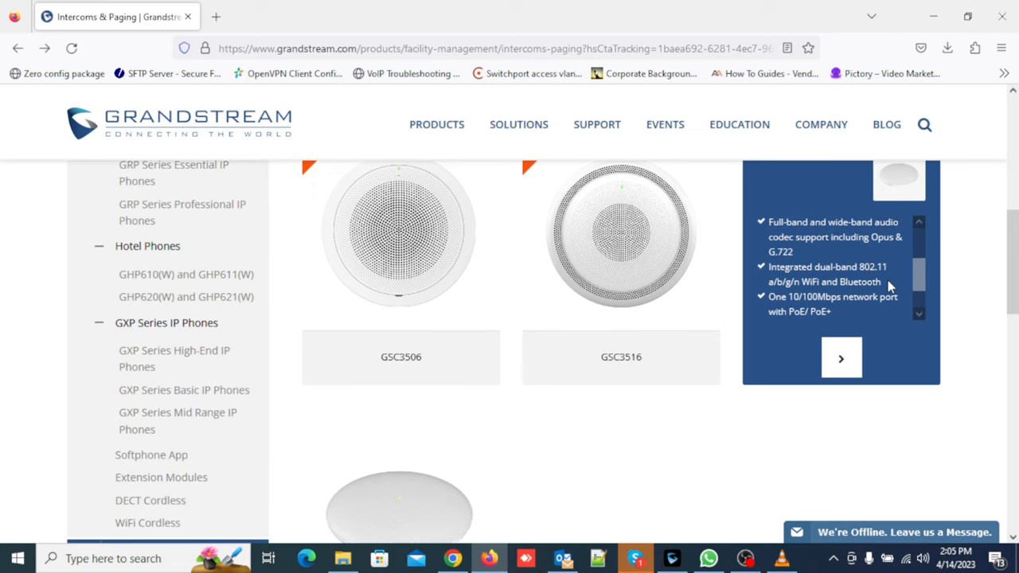
click(841, 357)
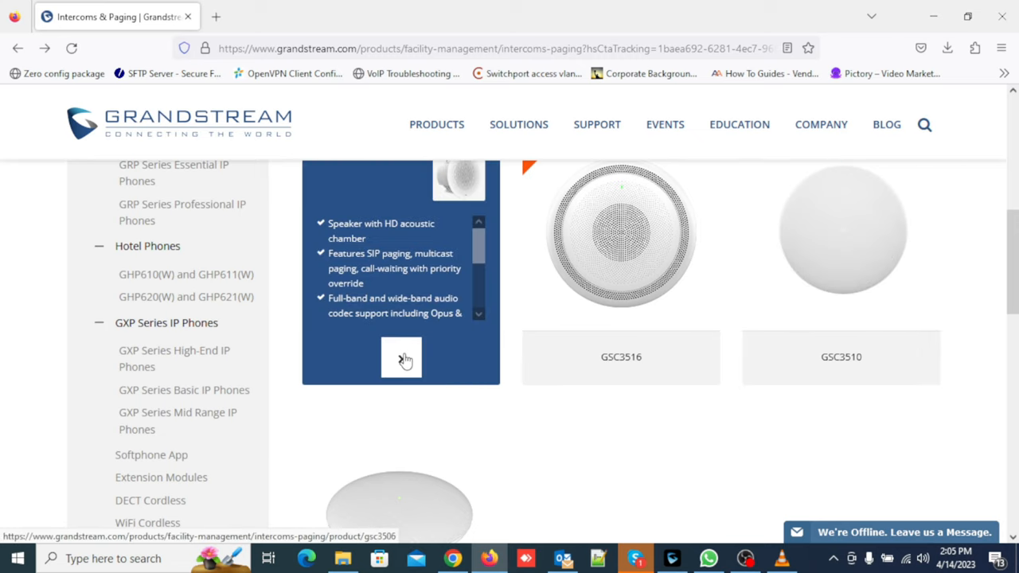
Open the GSC3506 product page and show the rear view with its ports
click(401, 357)
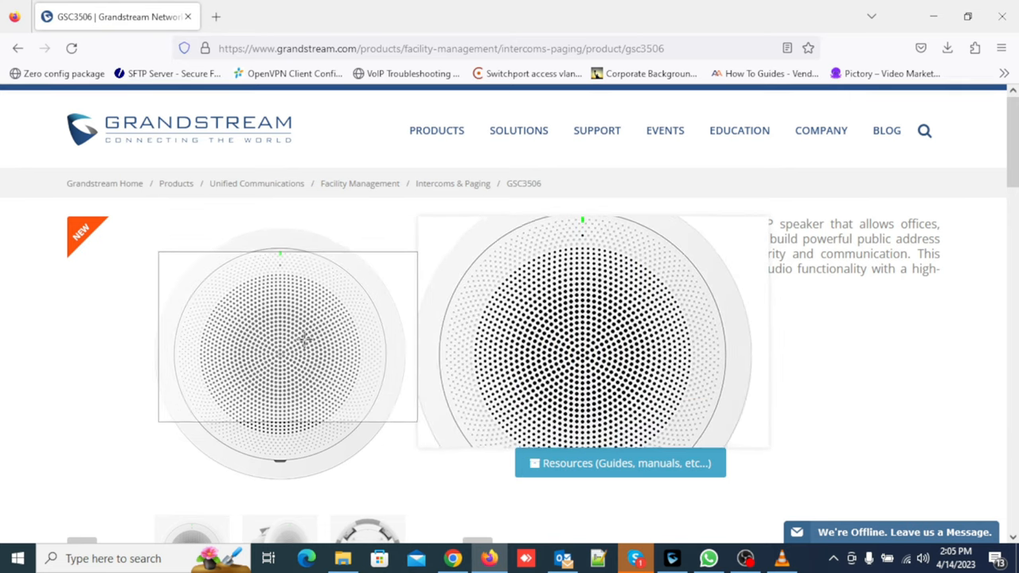
scroll(down, 3)
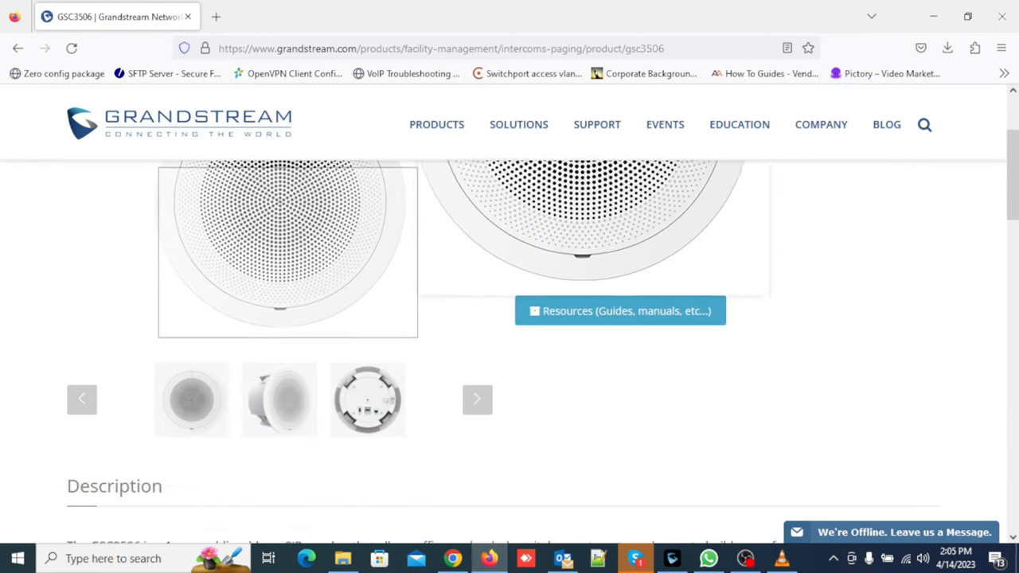
click(366, 398)
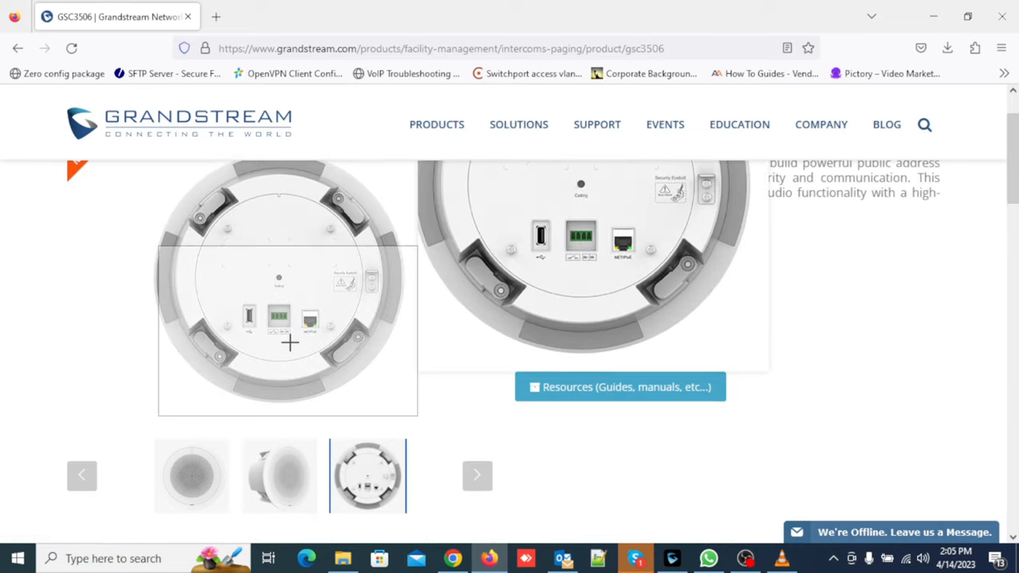
mouse_move(249, 317)
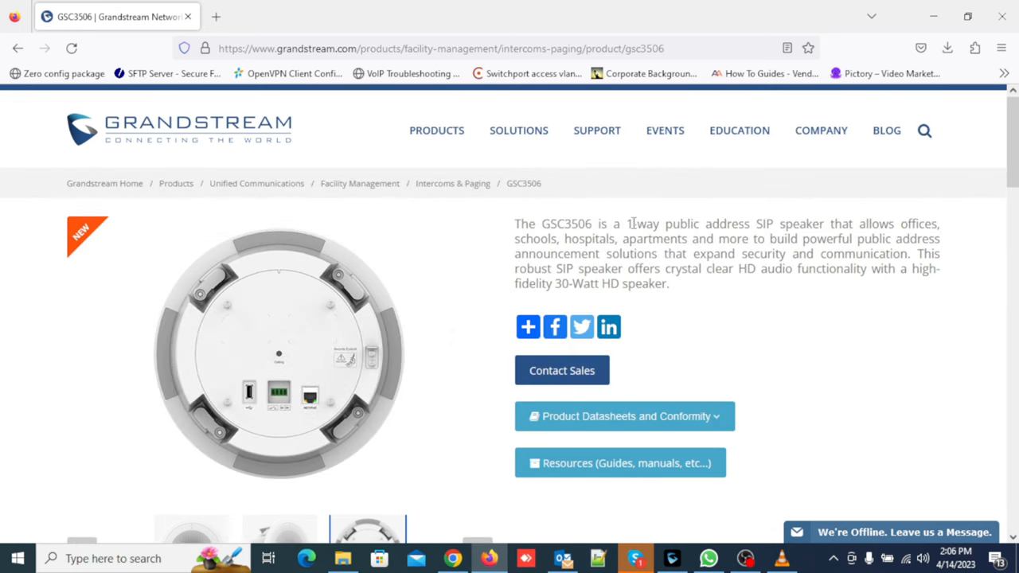
drag(627, 223, 755, 223)
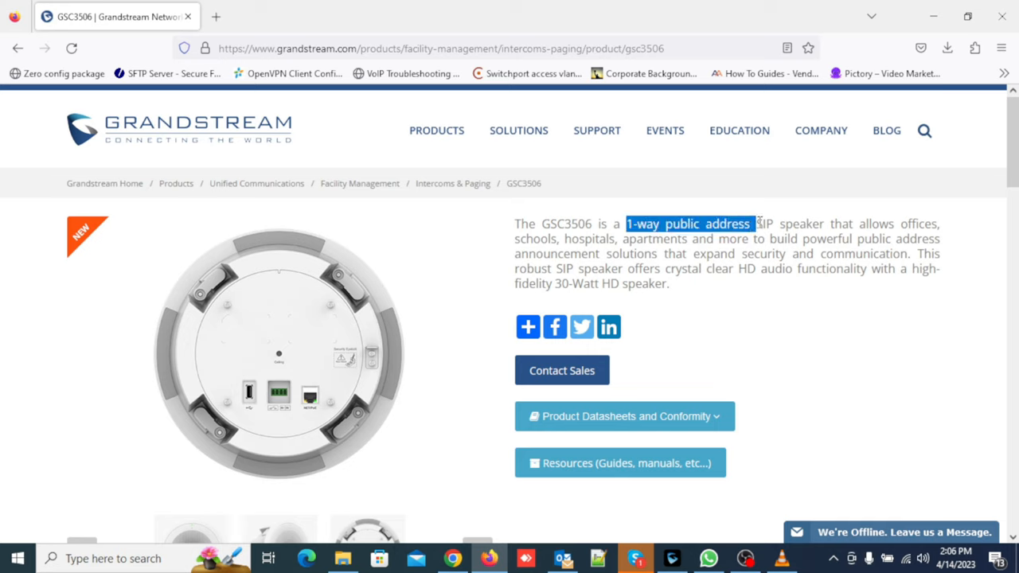
drag(751, 223, 799, 223)
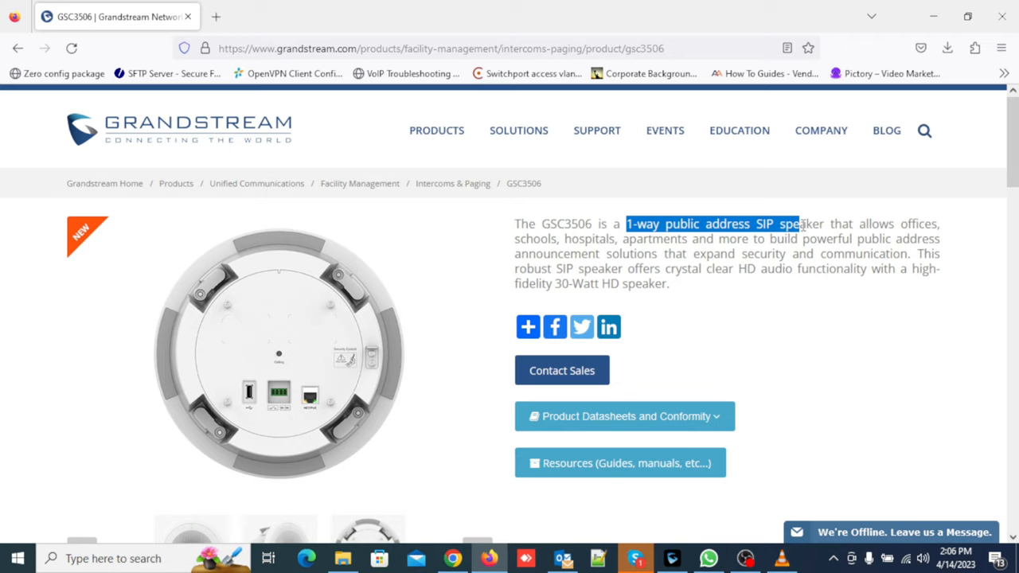
click(571, 280)
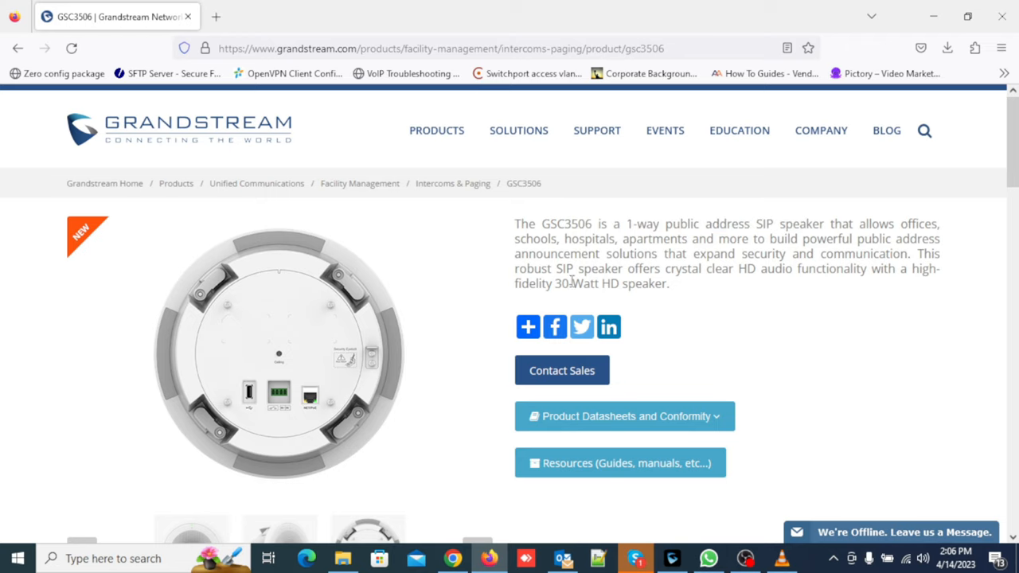
double_click(597, 283)
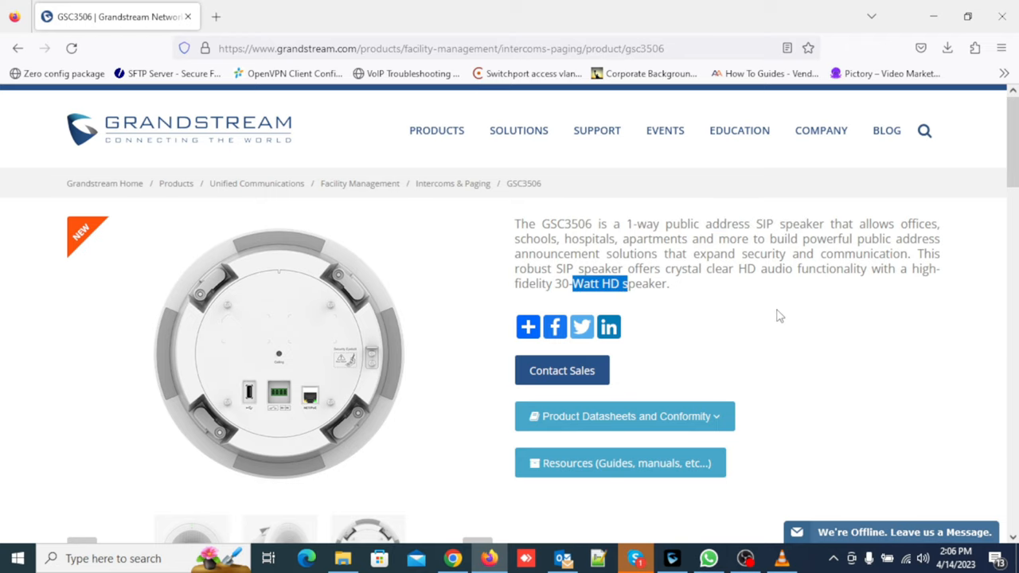
scroll(down, 3)
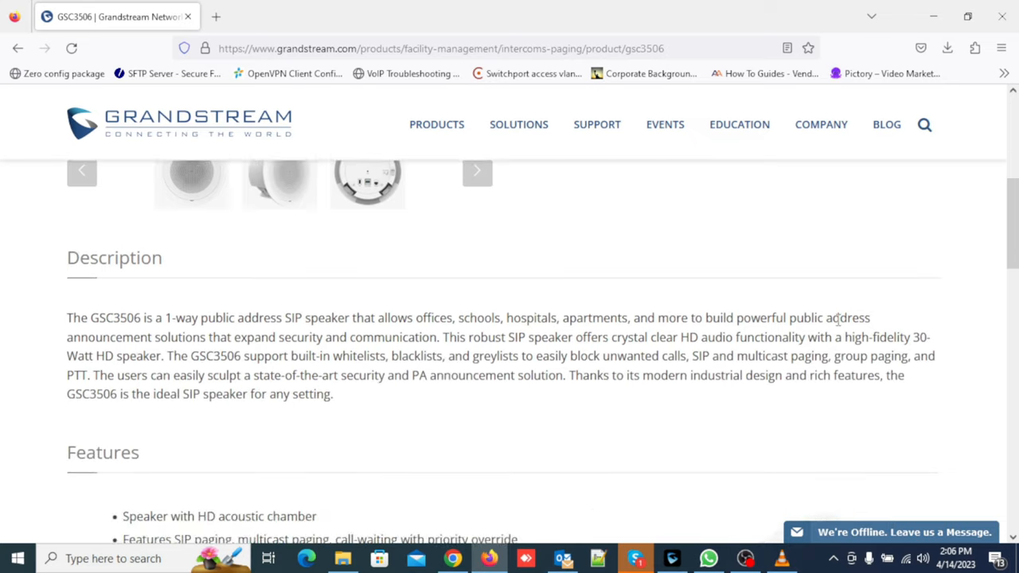
scroll(down, 3)
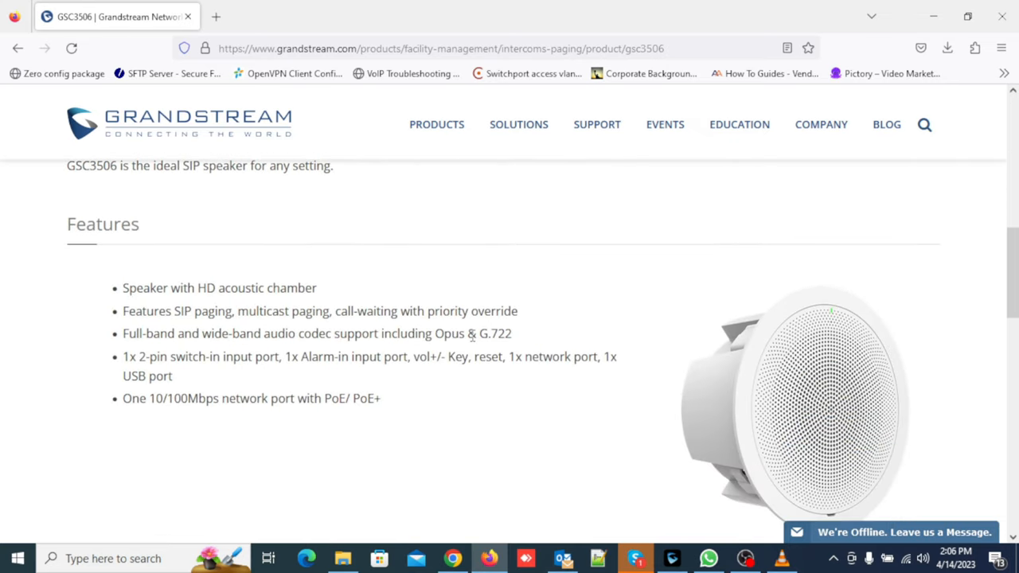
drag(124, 286, 226, 286)
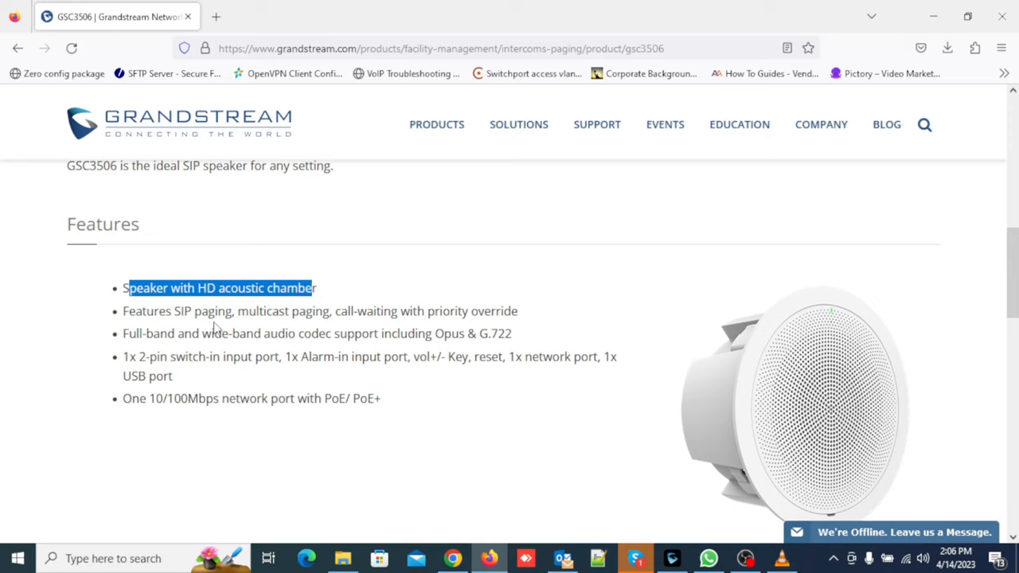
double_click(201, 310)
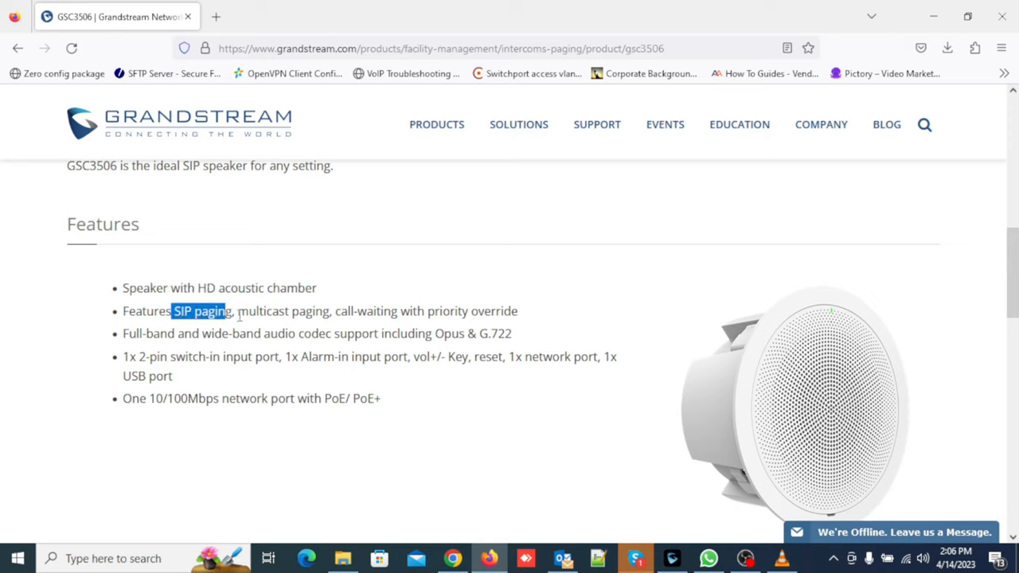
double_click(280, 310)
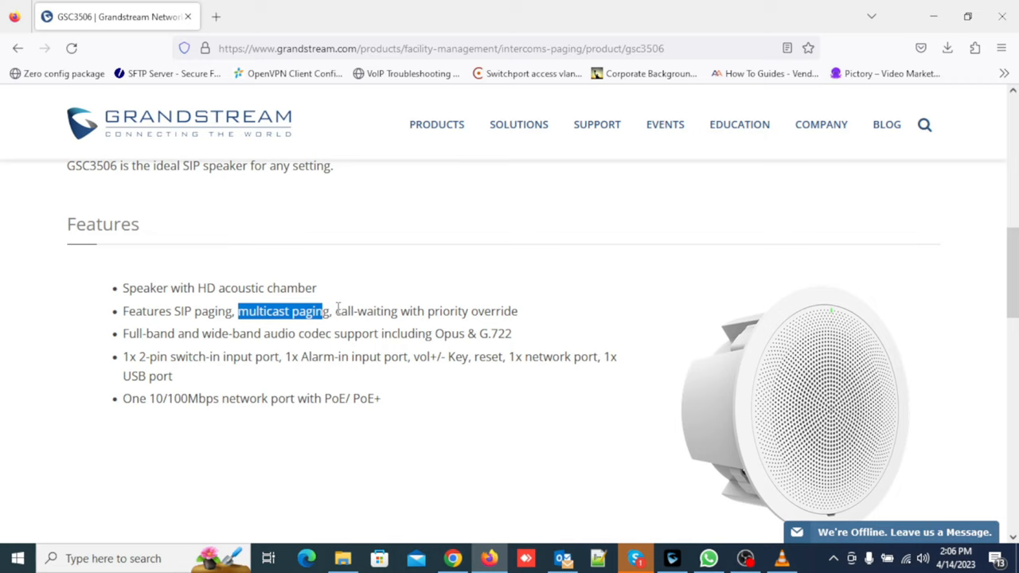
double_click(427, 310)
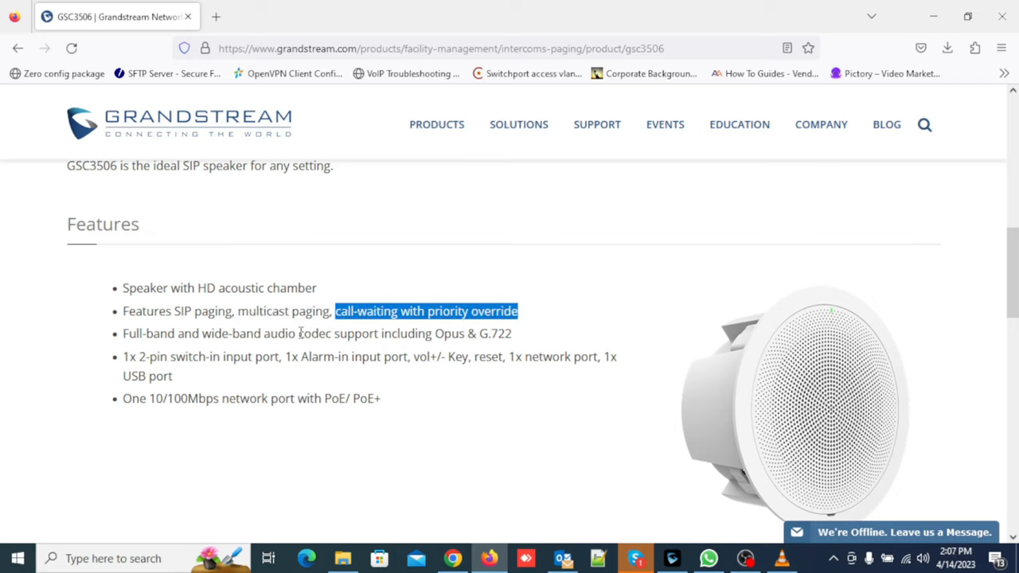
mouse_move(337, 350)
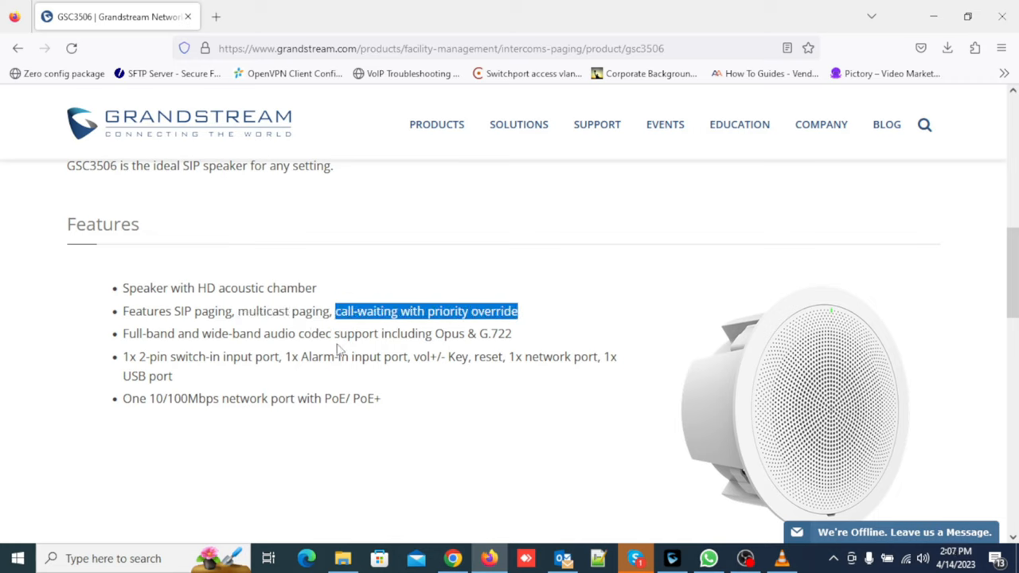
mouse_move(393, 340)
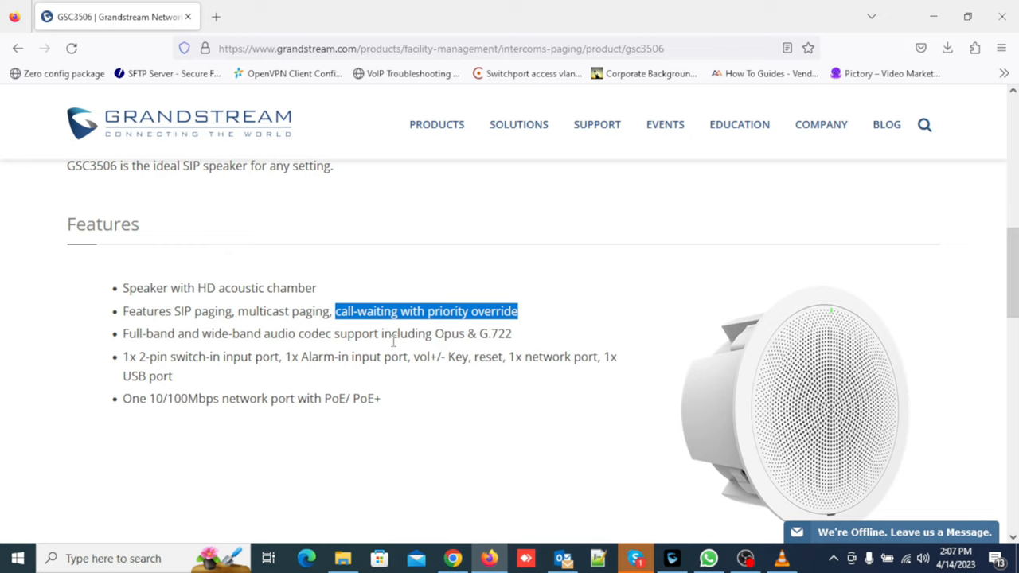
mouse_move(143, 376)
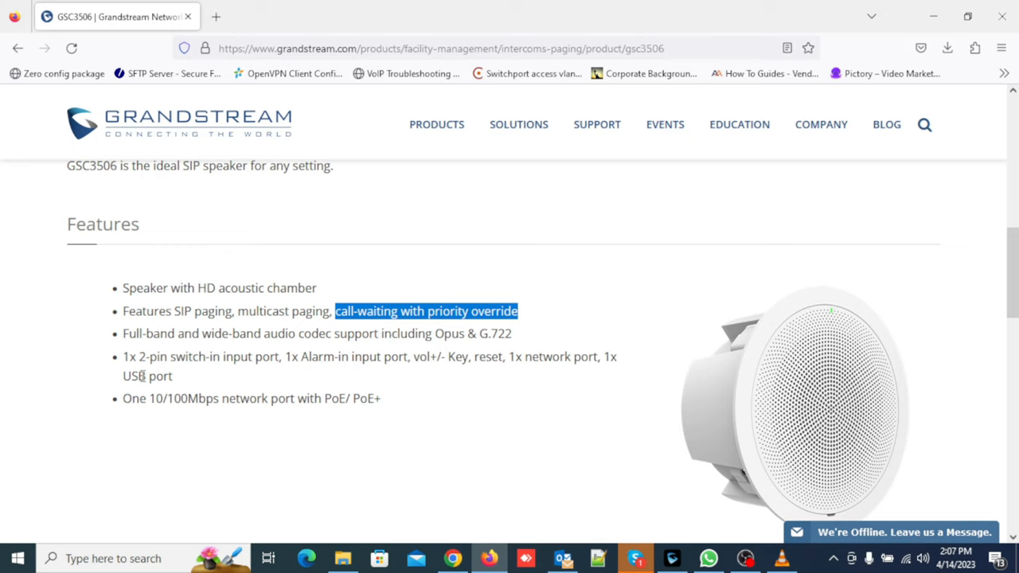
mouse_move(207, 363)
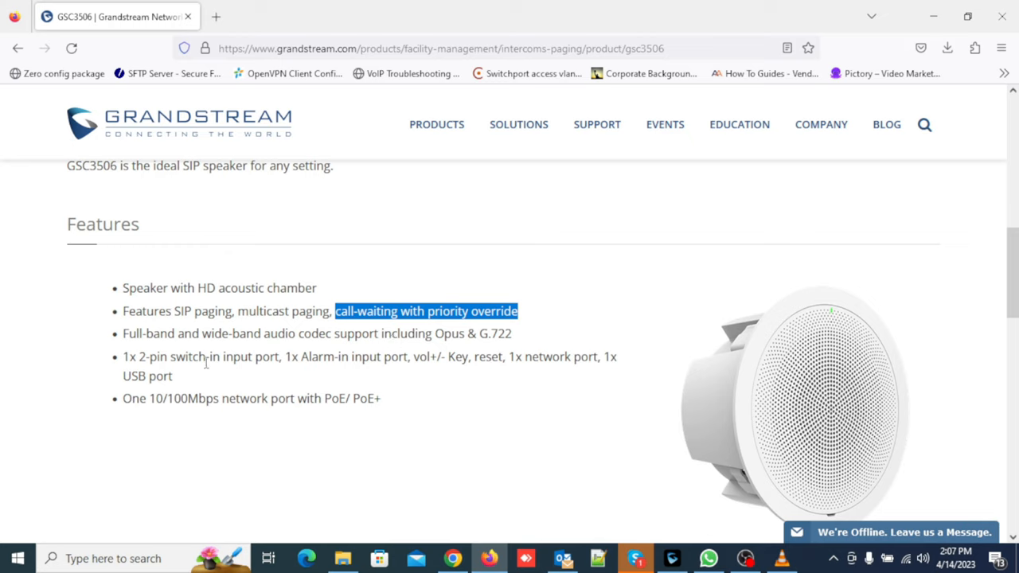
mouse_move(359, 364)
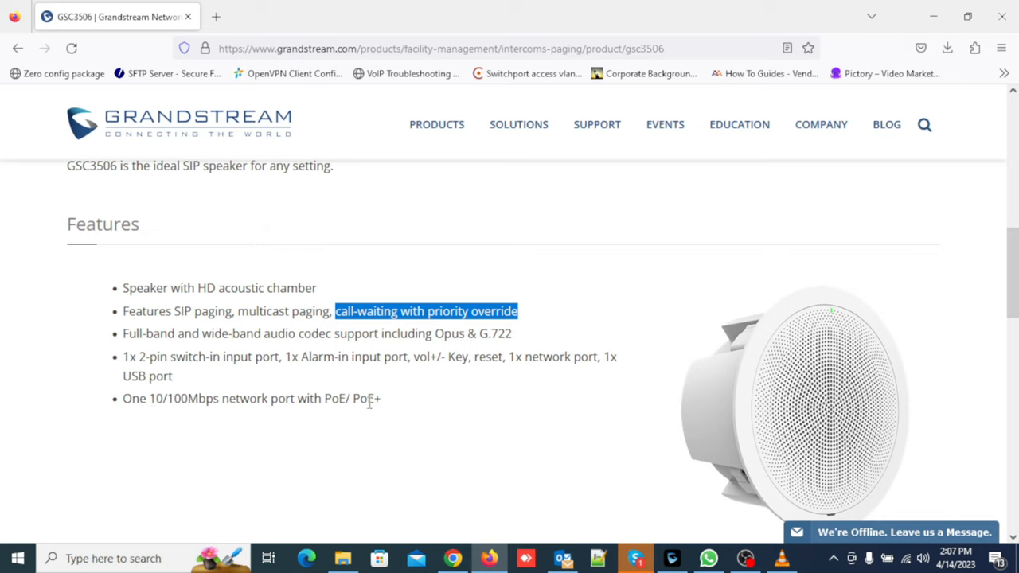
scroll(down, 3)
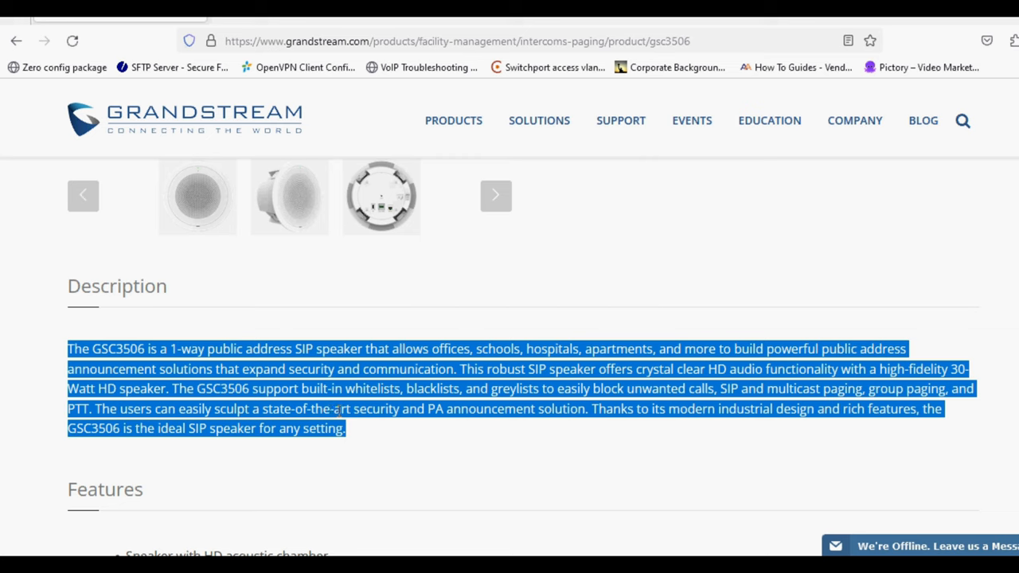
Review the GSC3506 Description section on the product page
click(478, 389)
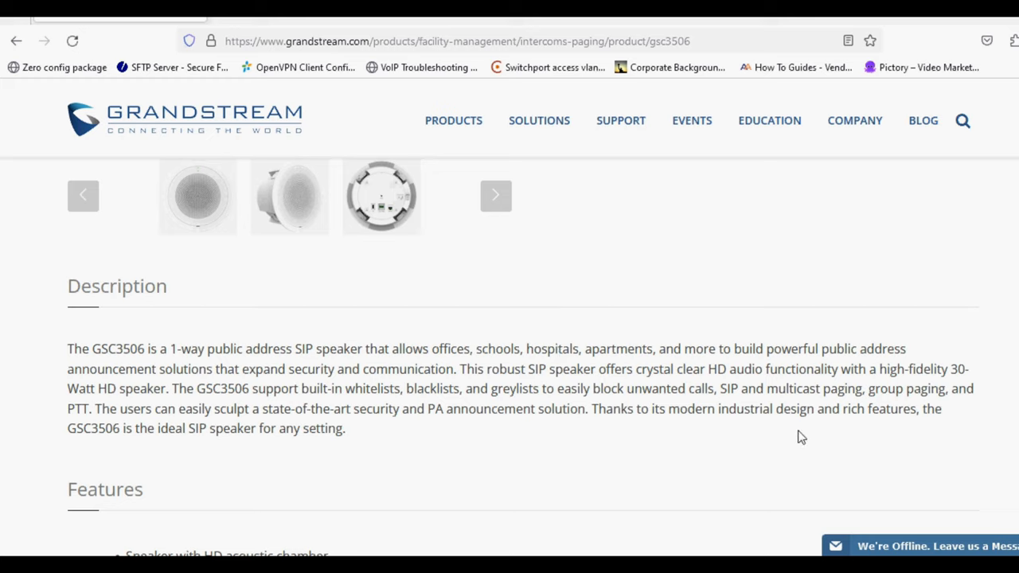
mouse_move(534, 429)
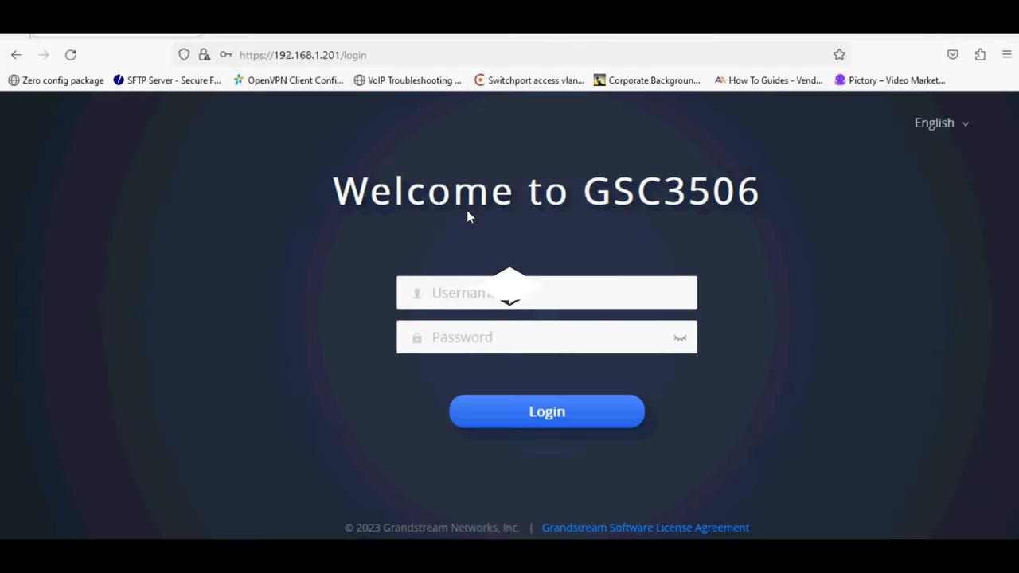
mouse_move(315, 217)
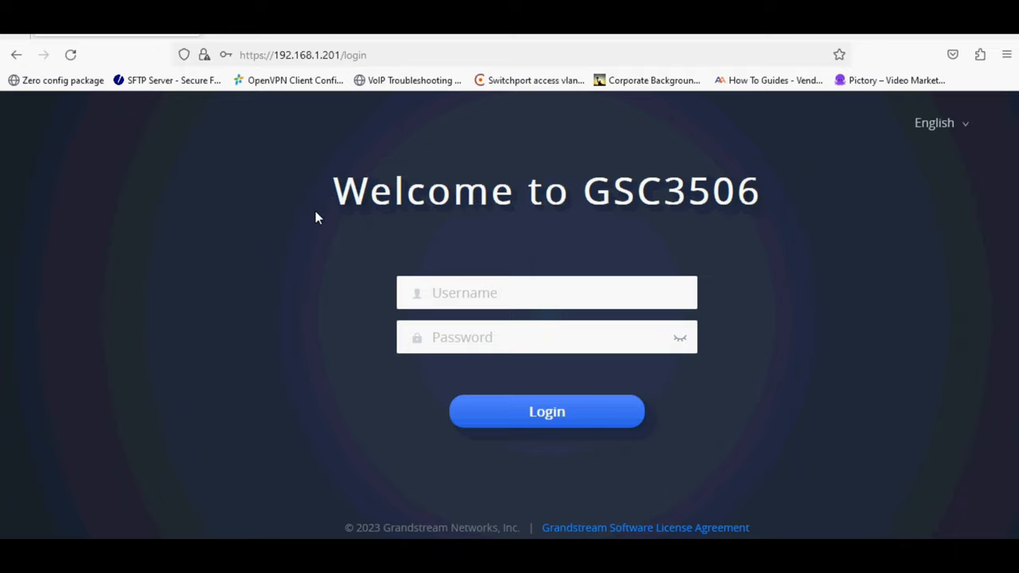
Sign in as admin and set a new admin password in place of the default
text(admin)
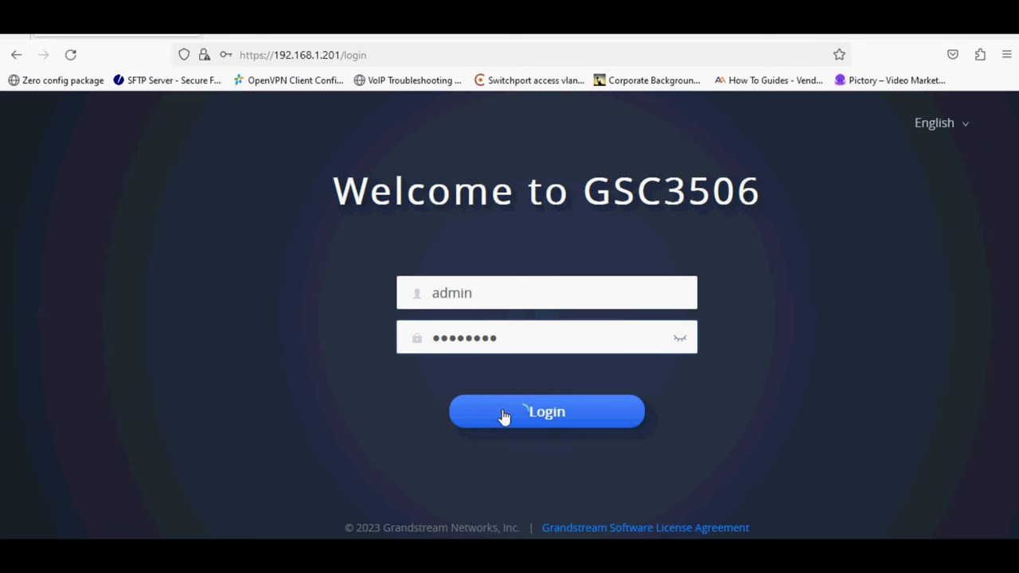
click(546, 411)
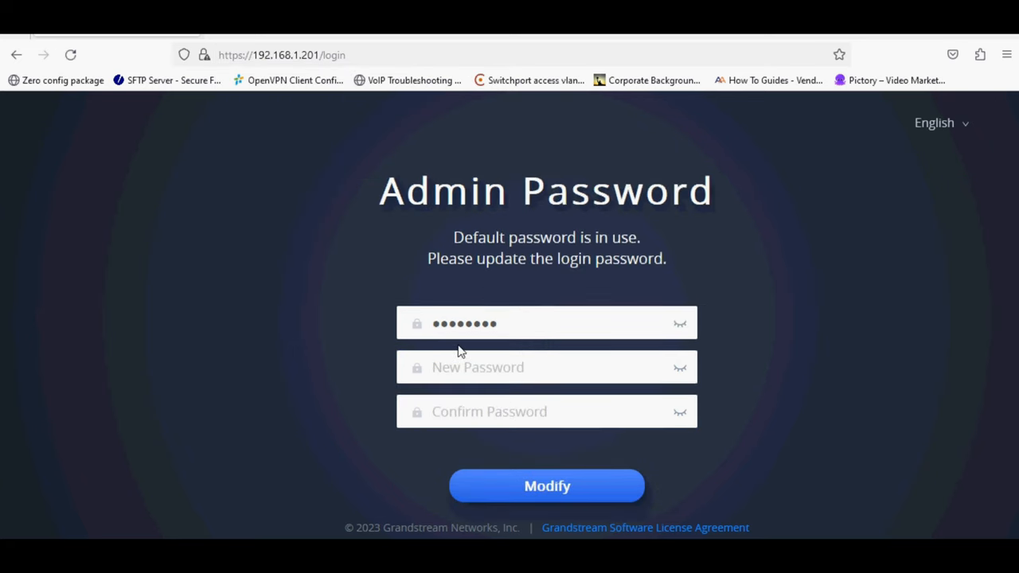
click(546, 366)
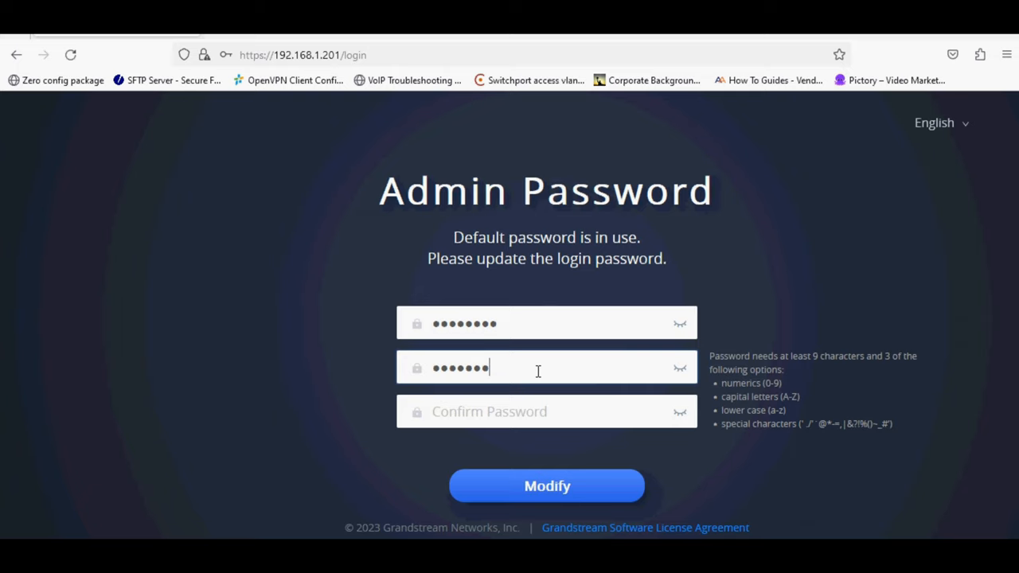
text(••••)
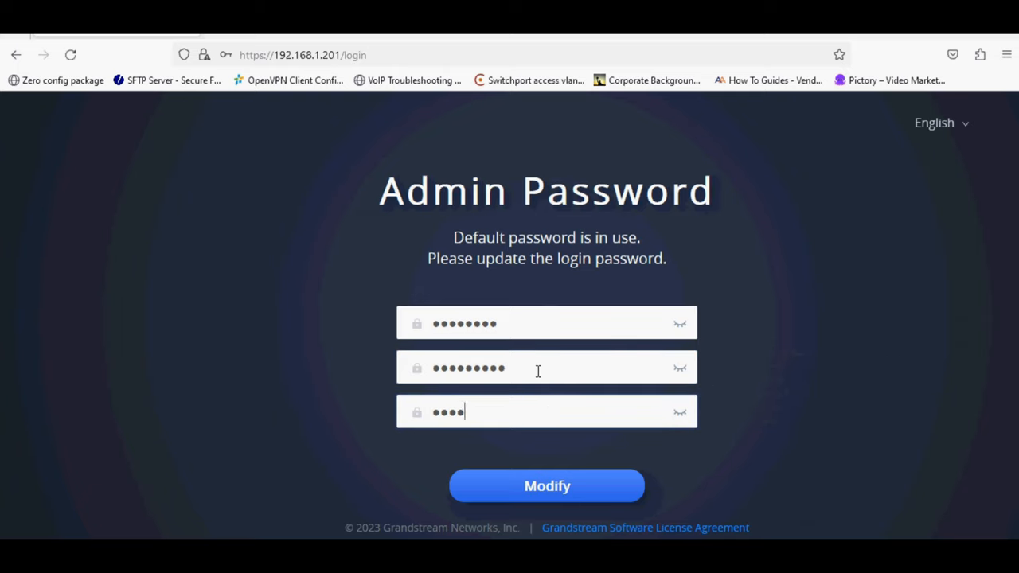
click(548, 485)
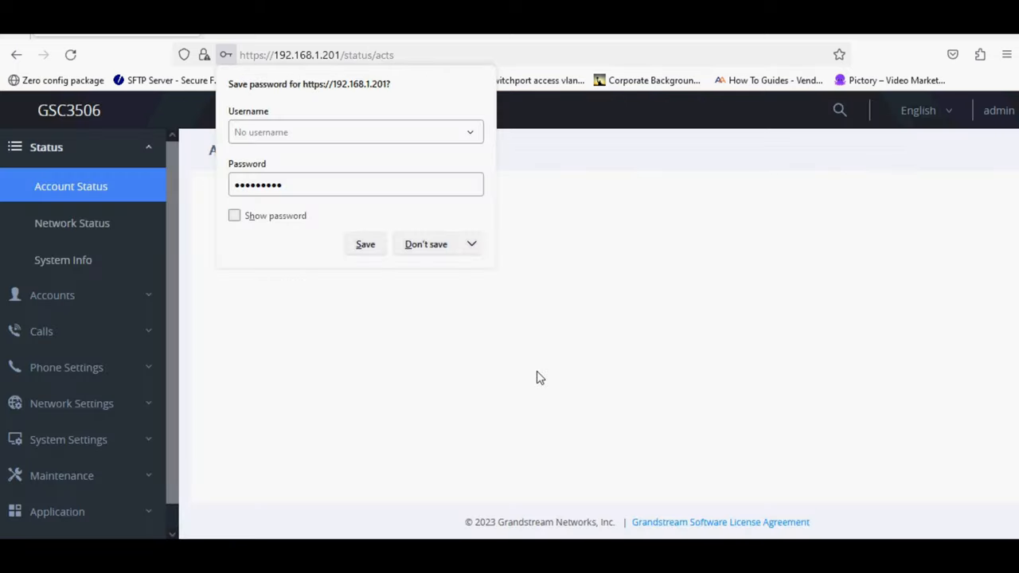
Decline the browser password prompt, zoom to 90% and review Account Status
click(427, 244)
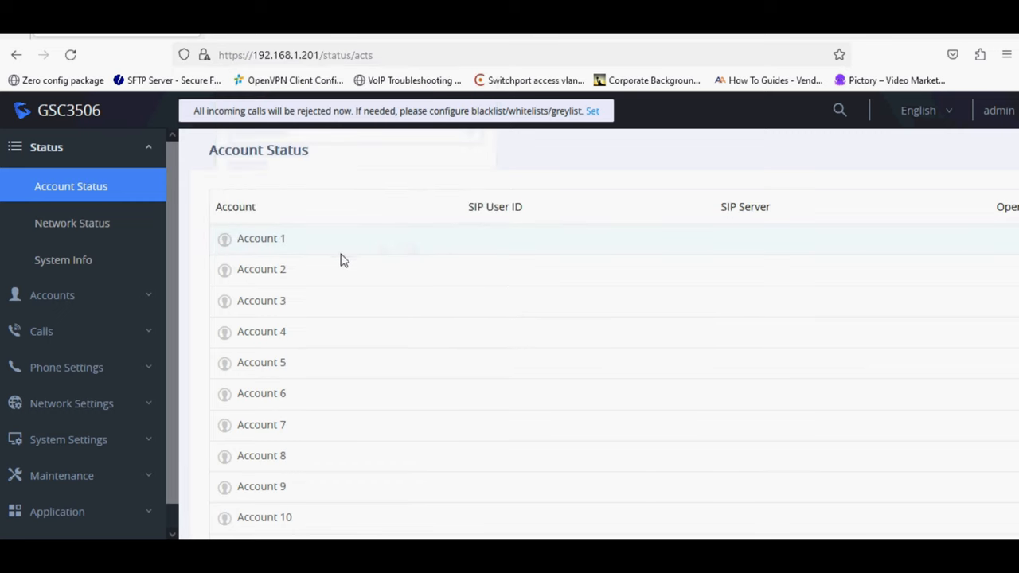
key(ctrl+minus)
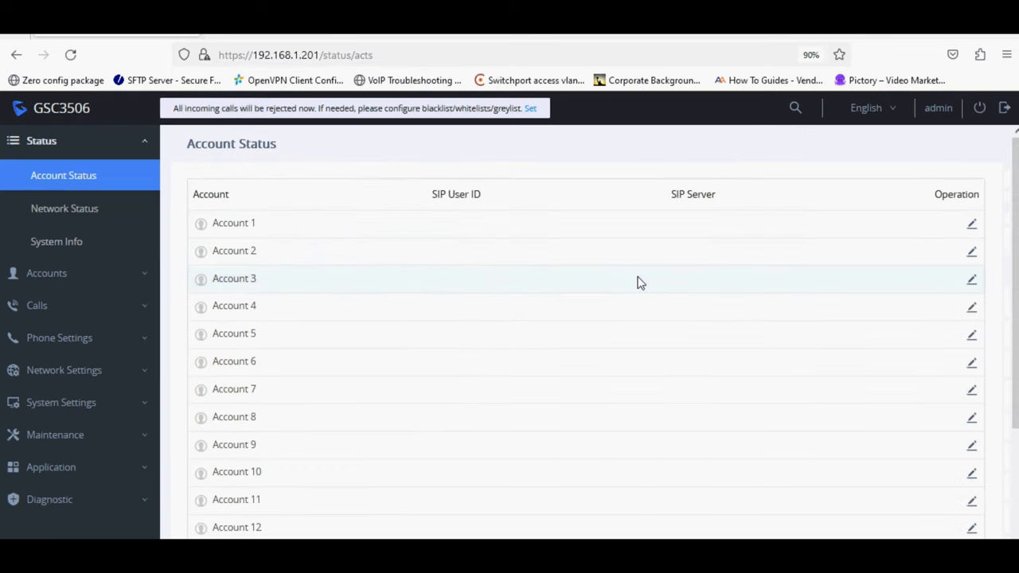
scroll(down, 3)
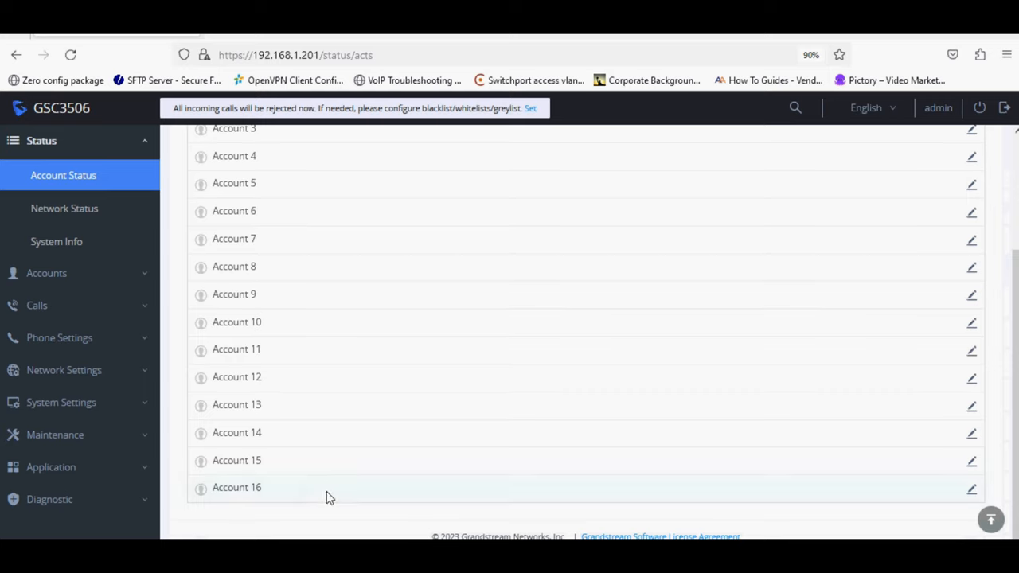
Check the Prog firmware version in System Info, then return to Account Status
click(56, 242)
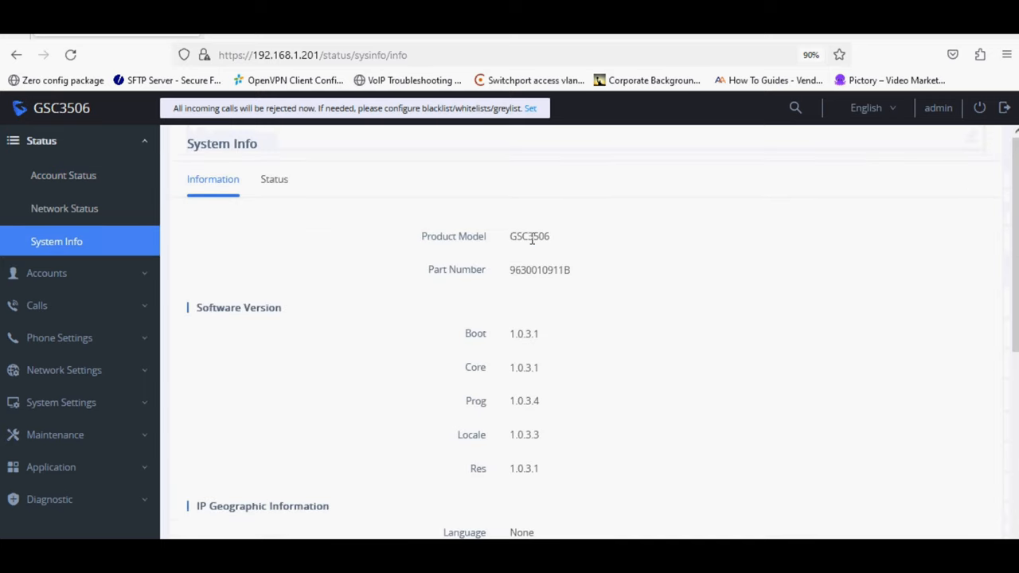
double_click(535, 401)
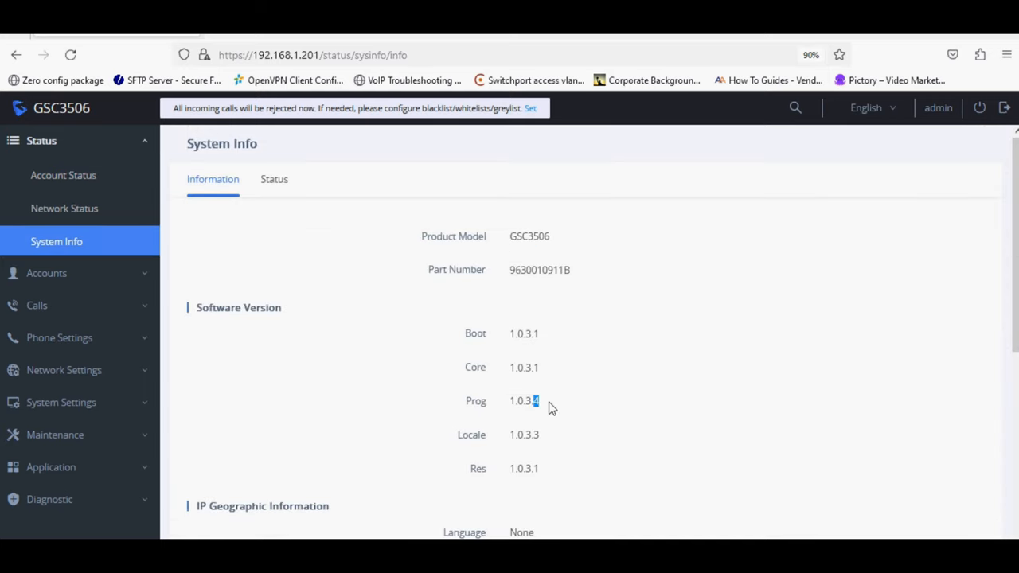
click(64, 175)
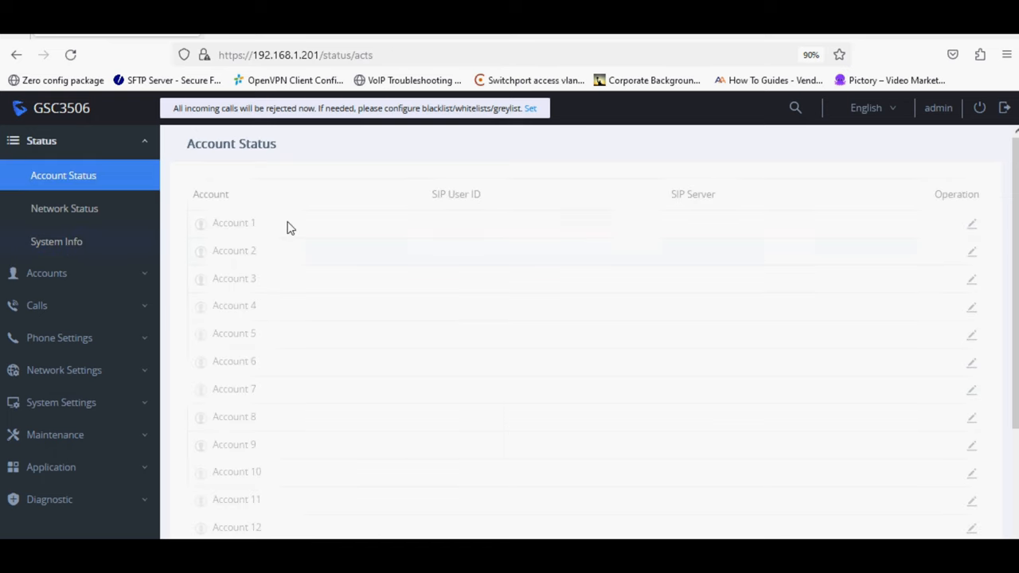
click(46, 274)
text(192.168.1.)
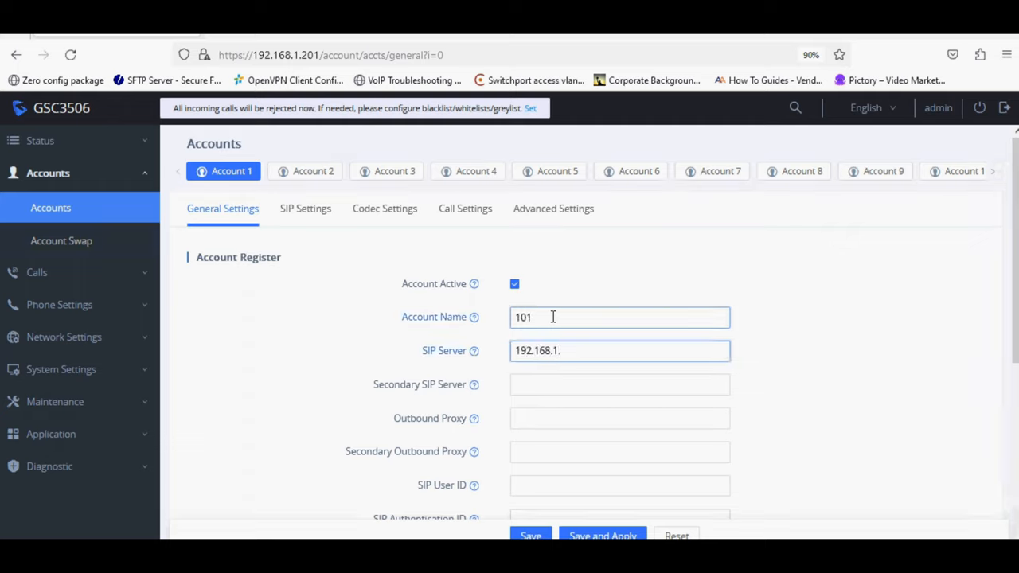
Fill Account 1 with SIP server 192.168.1.74 and extension 101
text(74)
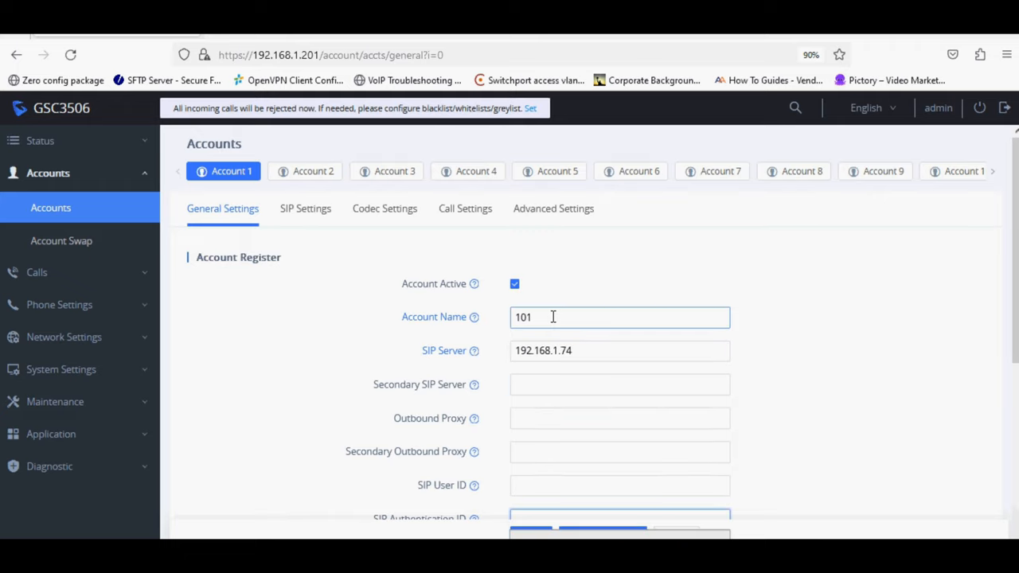
scroll(down, 3)
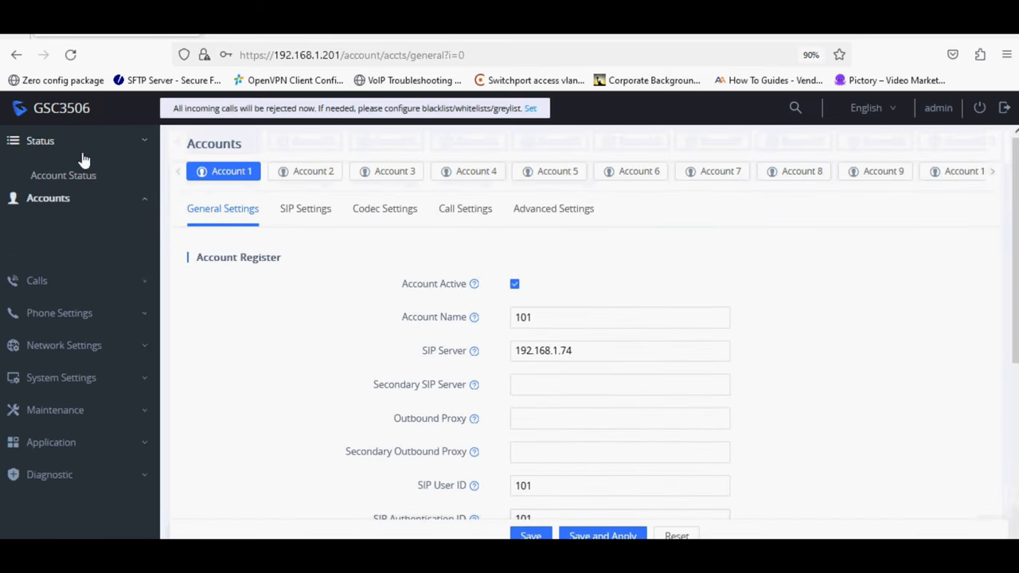
Confirm Account 1 is registered as 101 on 192.168.1.74 in Account Status
click(64, 175)
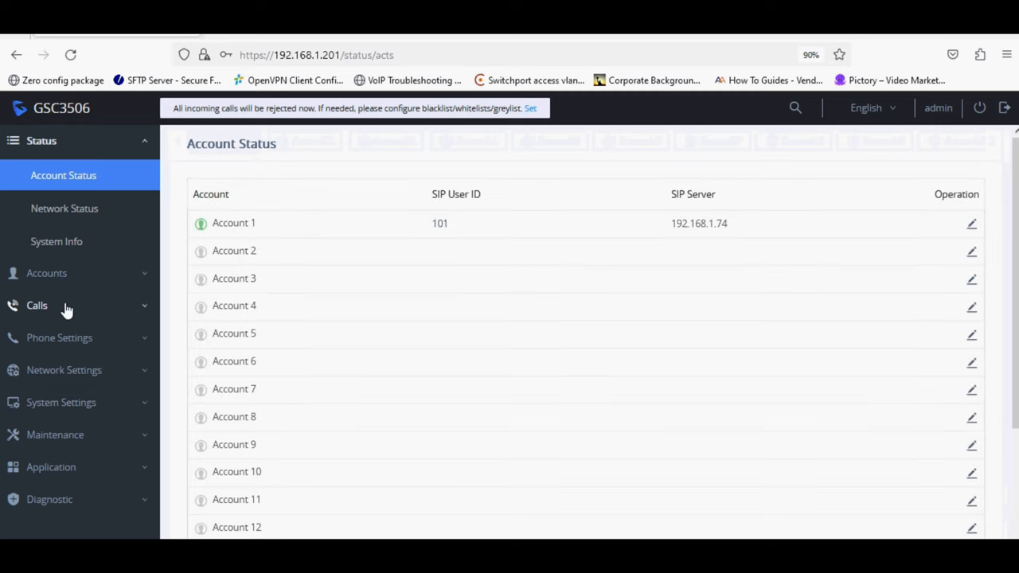
click(36, 306)
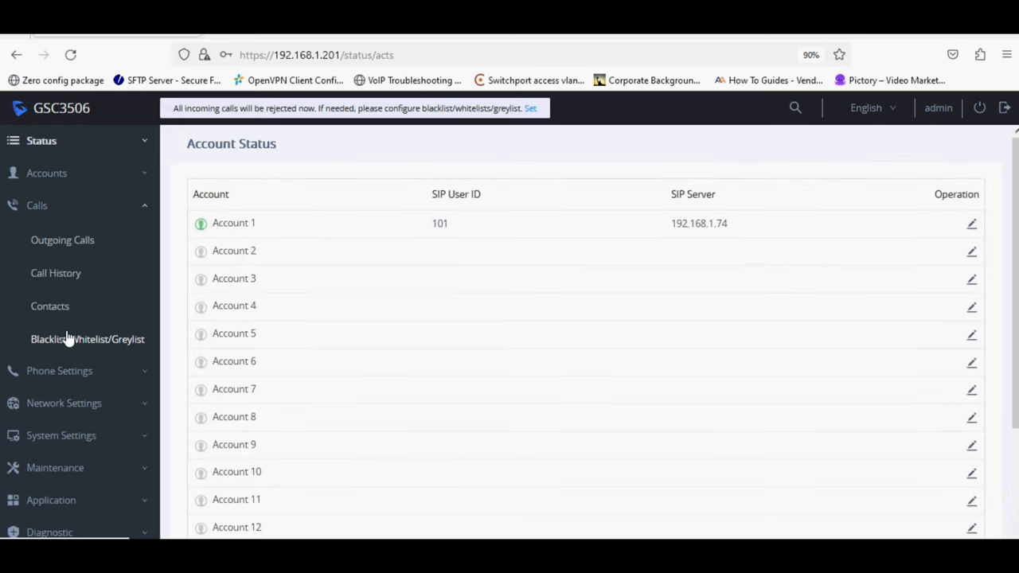
click(87, 337)
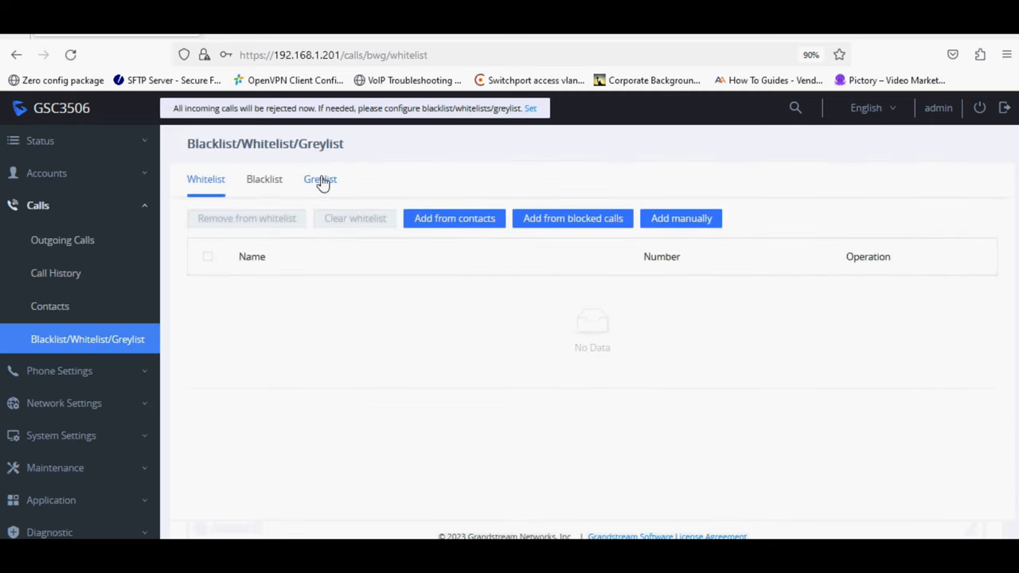
Set Greylist Calls to Auto Answer and apply the change
click(318, 178)
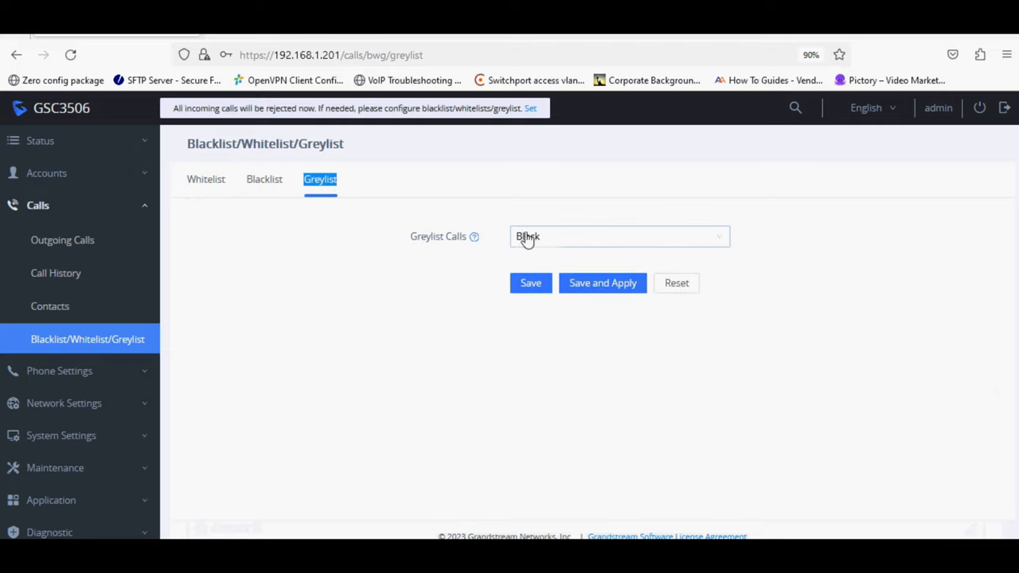
click(617, 235)
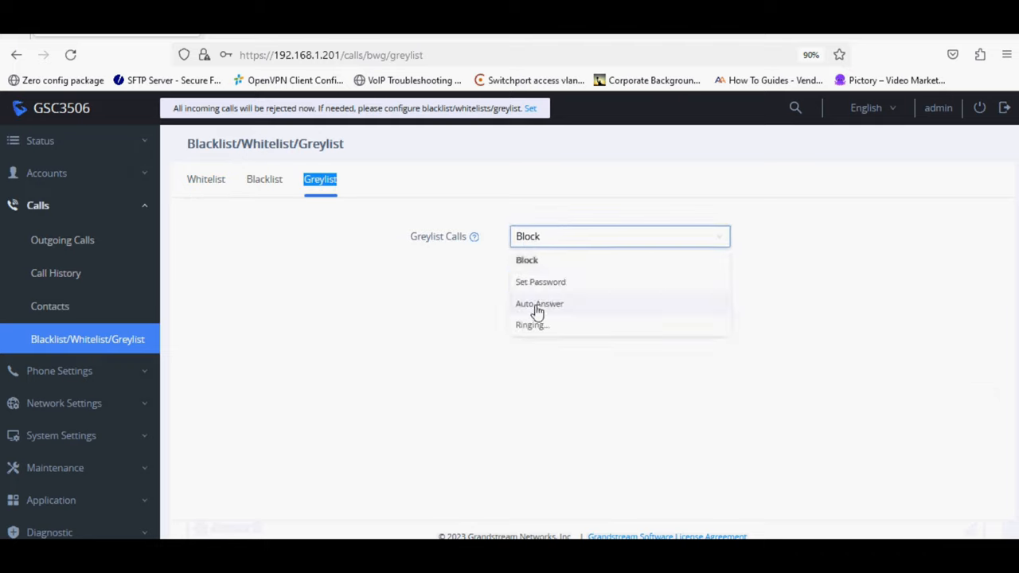
click(538, 303)
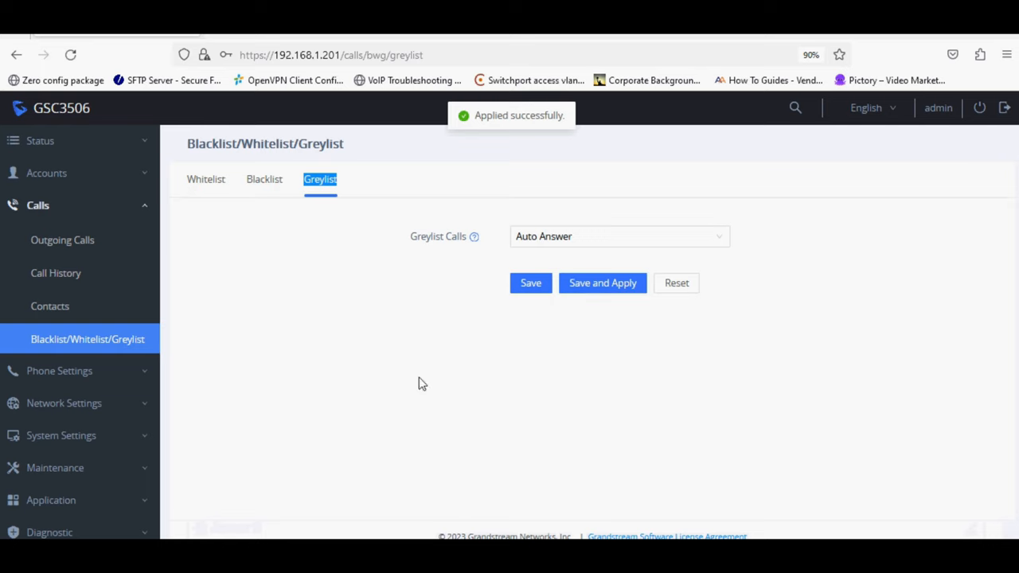
click(61, 436)
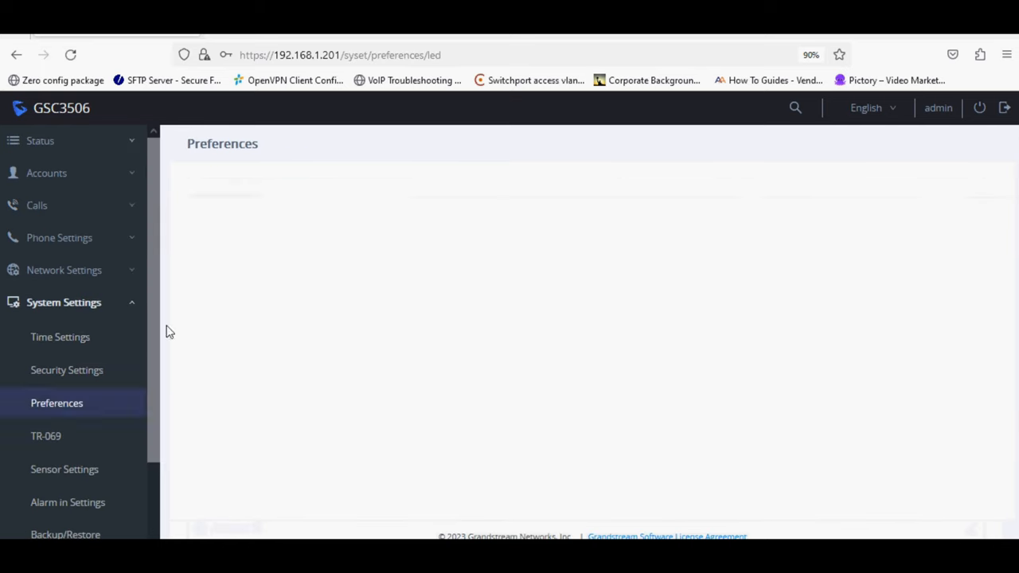
Turn Call Volume down to minimum in Preferences and save it
click(321, 178)
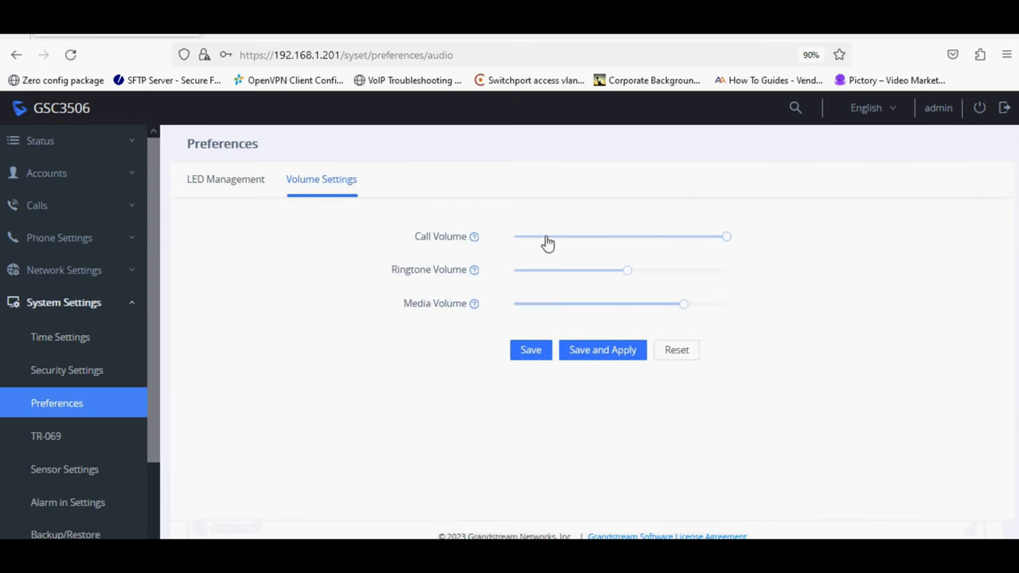
drag(724, 236, 512, 236)
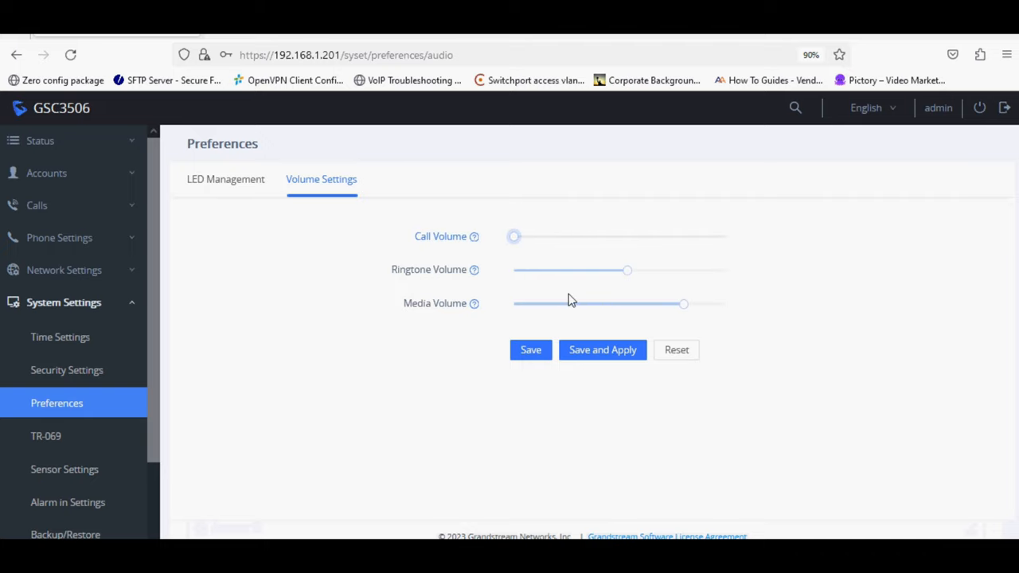
click(63, 302)
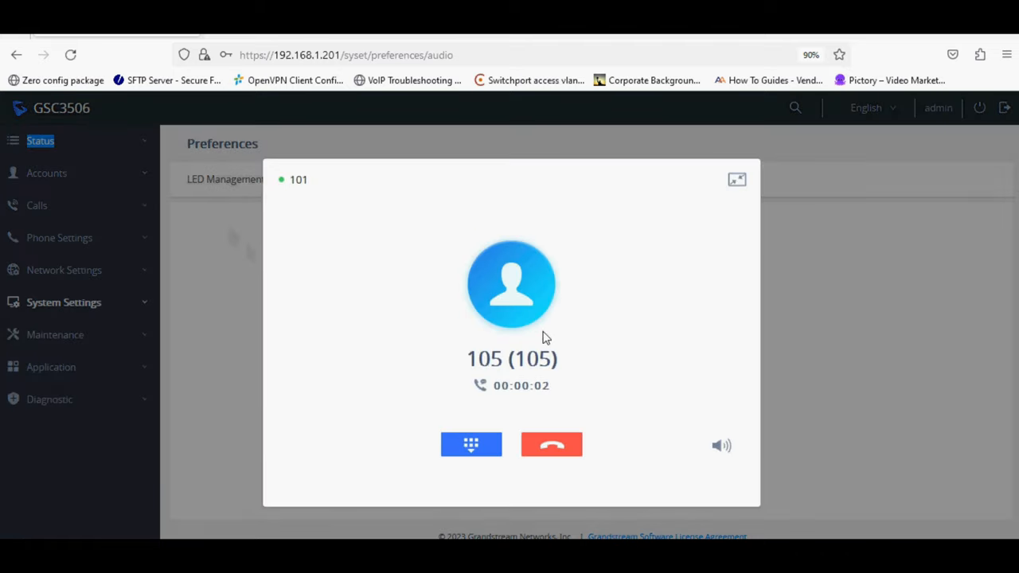
mouse_move(576, 390)
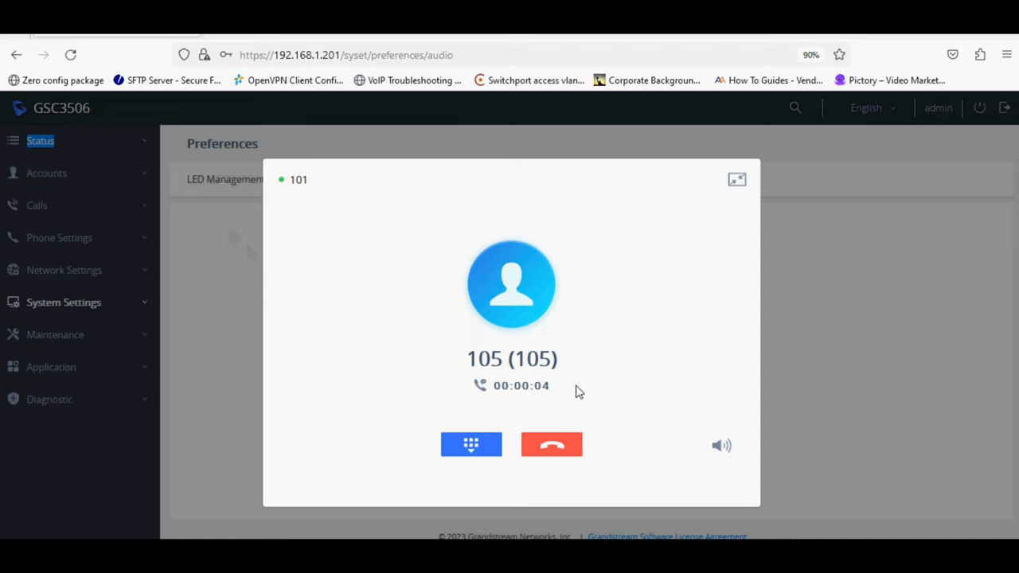
Hang up the auto-answered call with extension 105
click(551, 444)
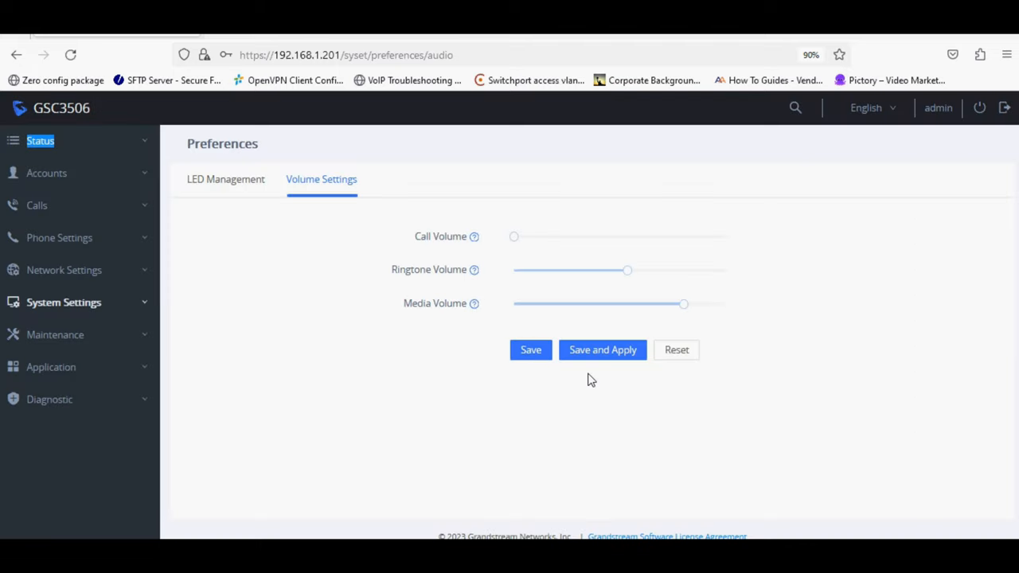
click(37, 205)
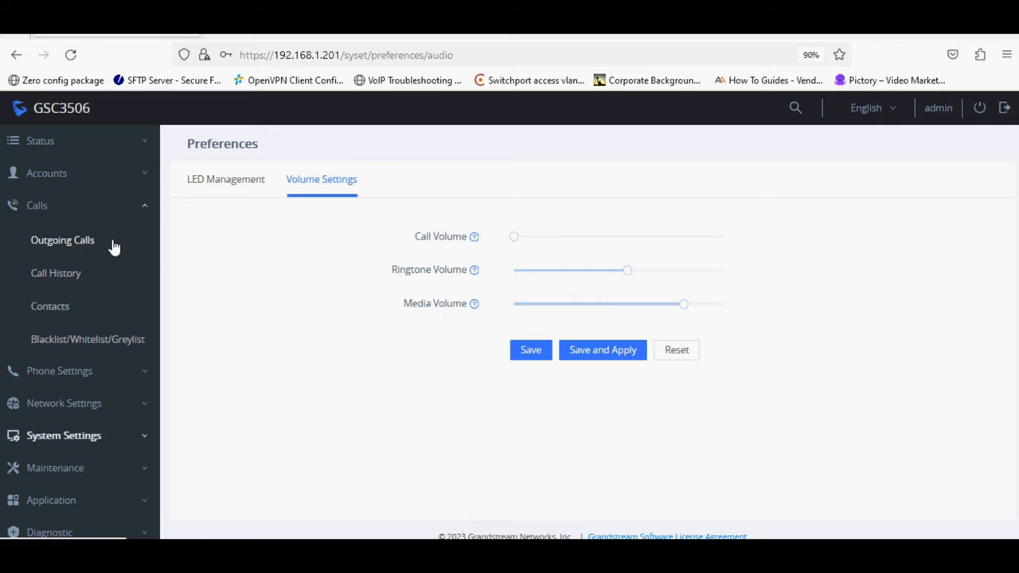
Review Outgoing Calls and the Call History entry for 105, then go to General Settings
click(62, 239)
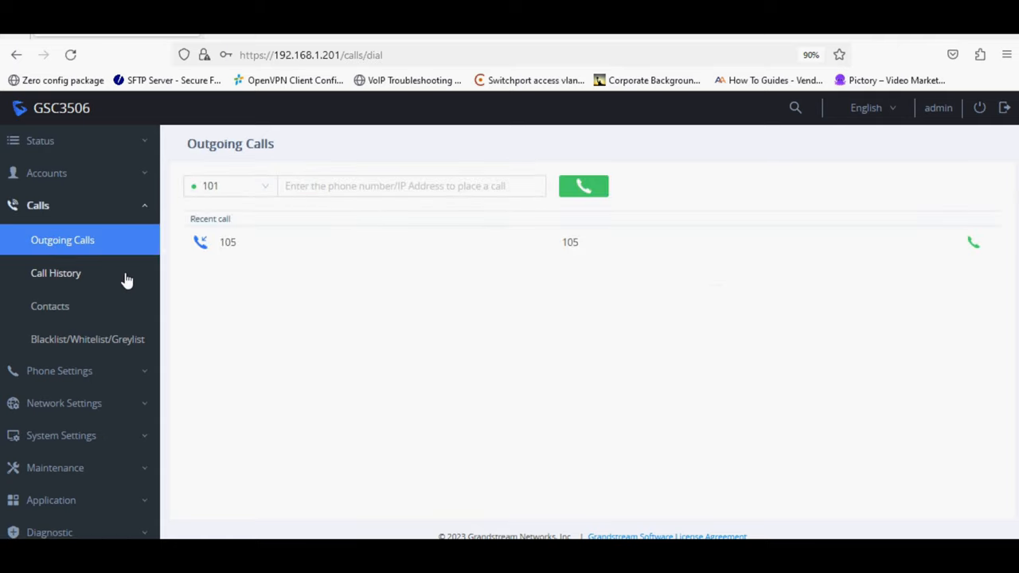
click(55, 274)
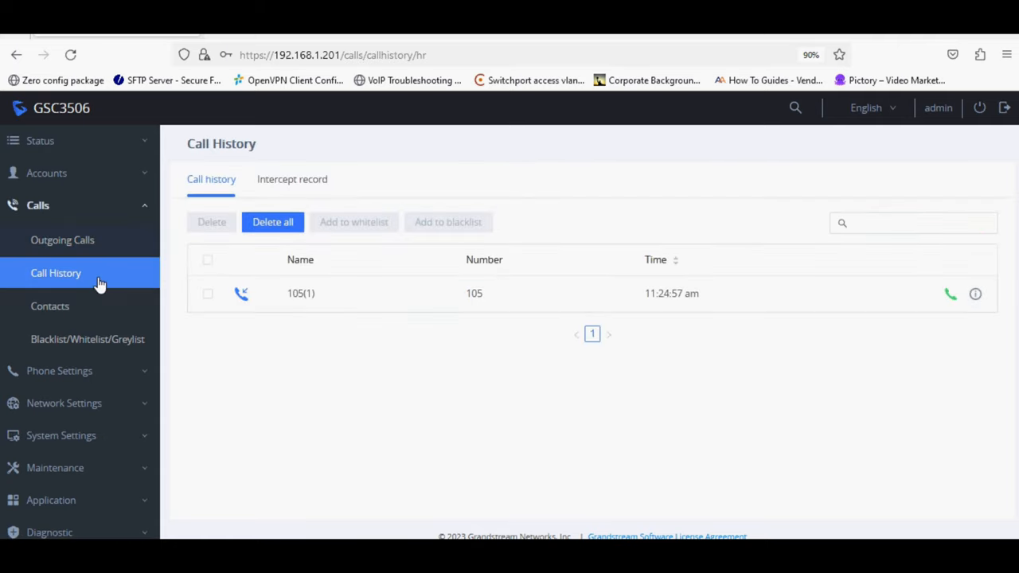
mouse_move(267, 293)
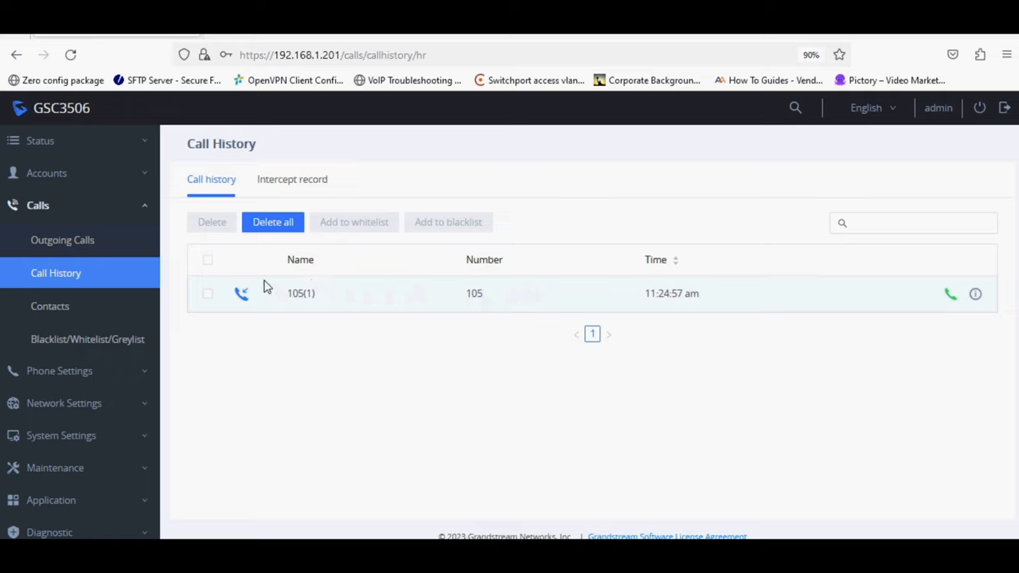
click(51, 305)
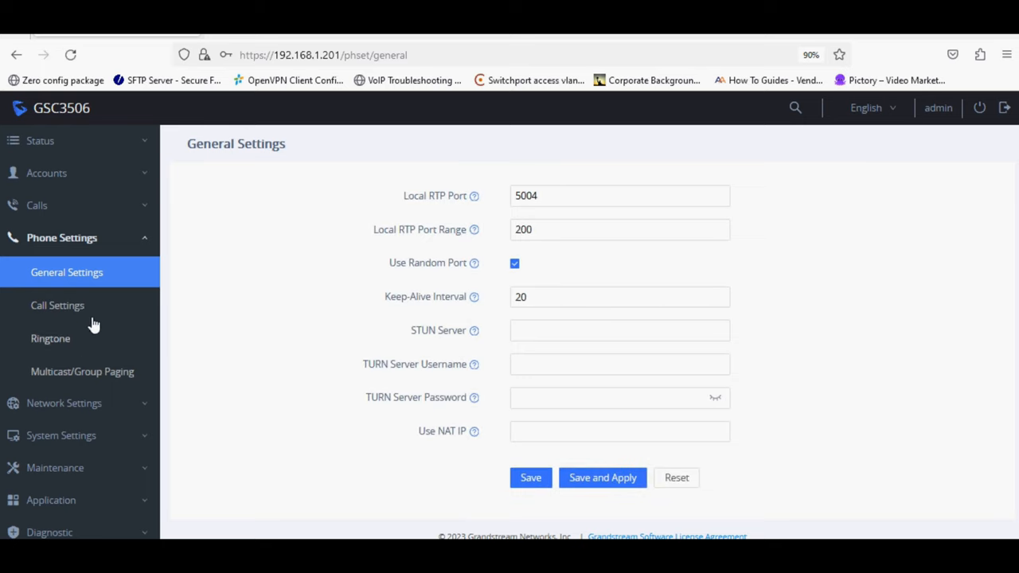
Review Call Settings and the Volume Settings tab in Preferences
click(58, 305)
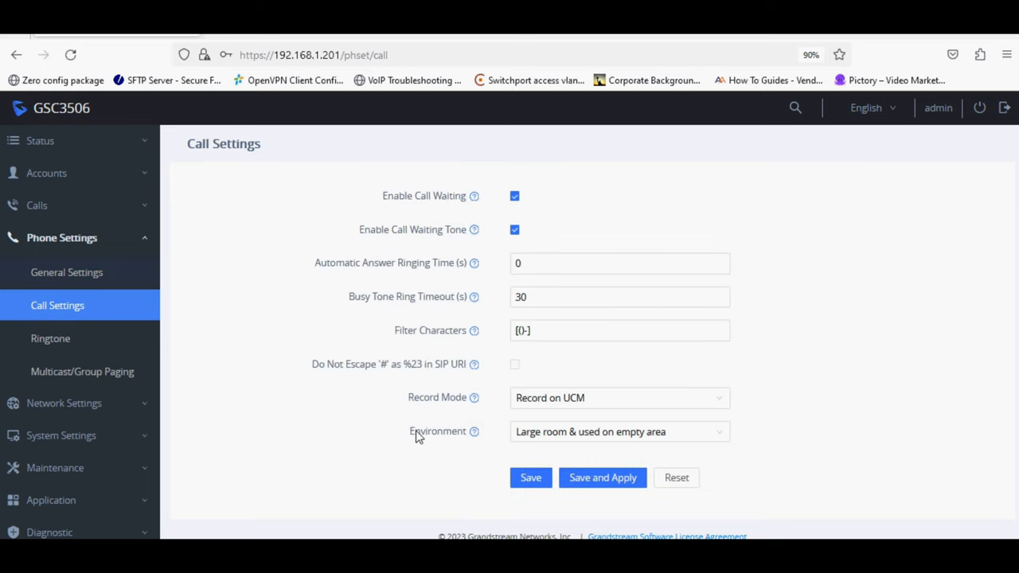
click(619, 431)
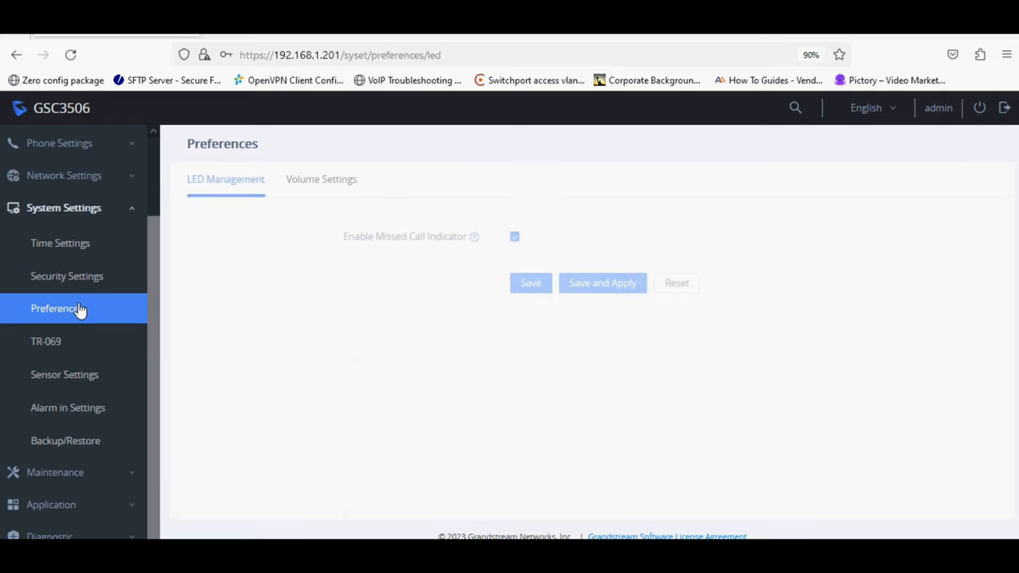
click(321, 178)
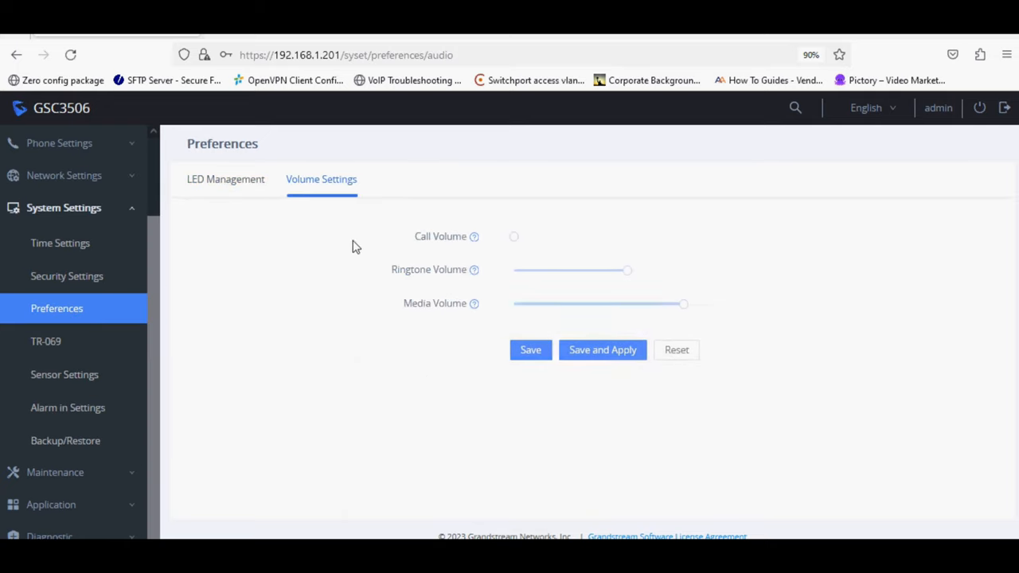
Review Sensor and Alarm-in settings, starting and cancelling a new alarm trigger time
click(63, 375)
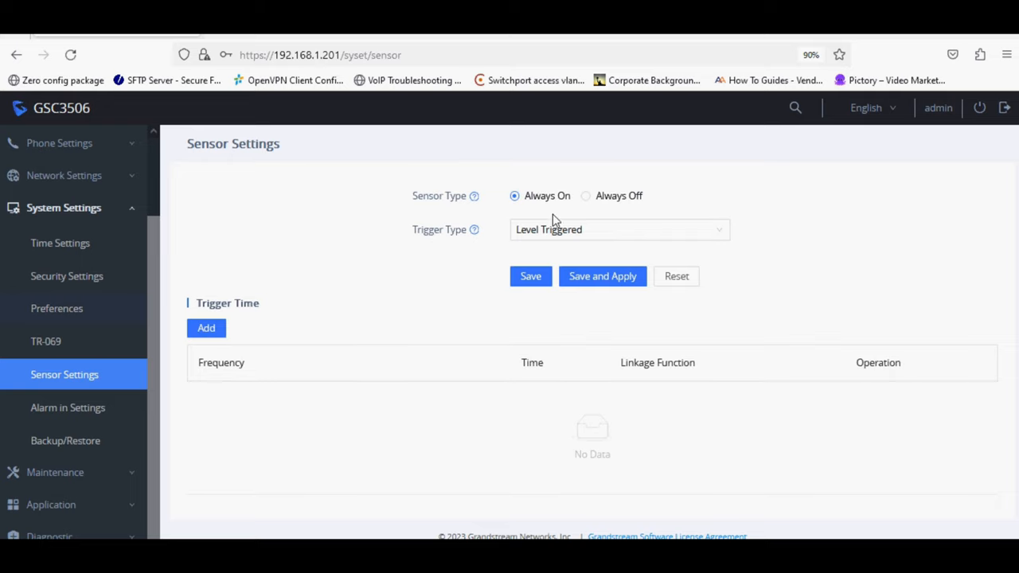
click(67, 407)
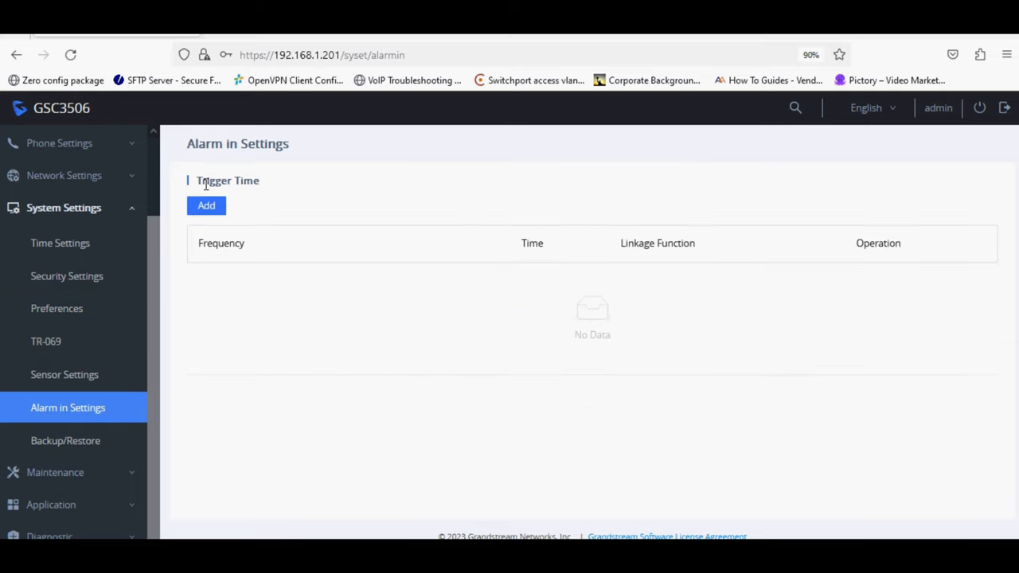
click(207, 205)
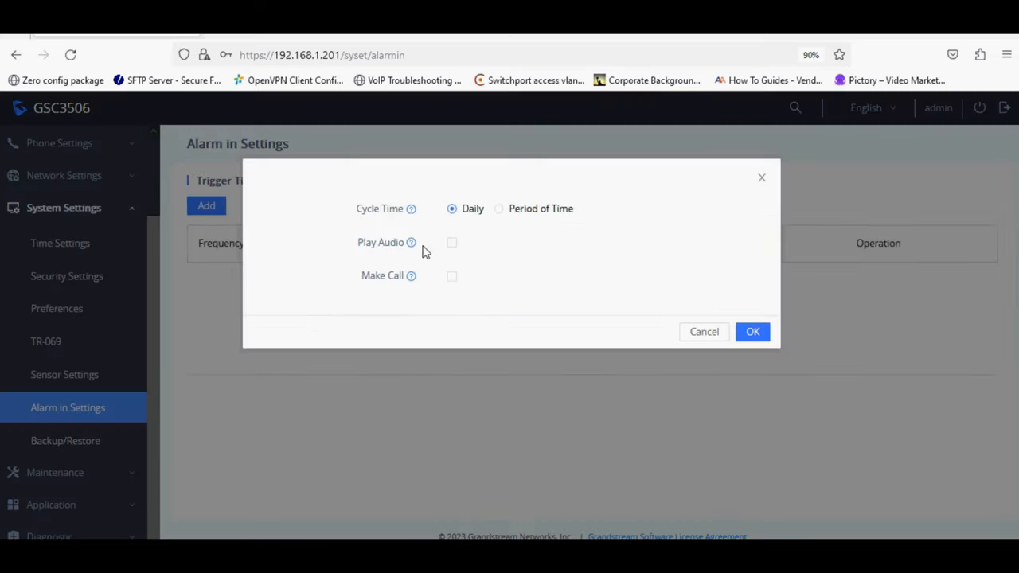
mouse_move(577, 237)
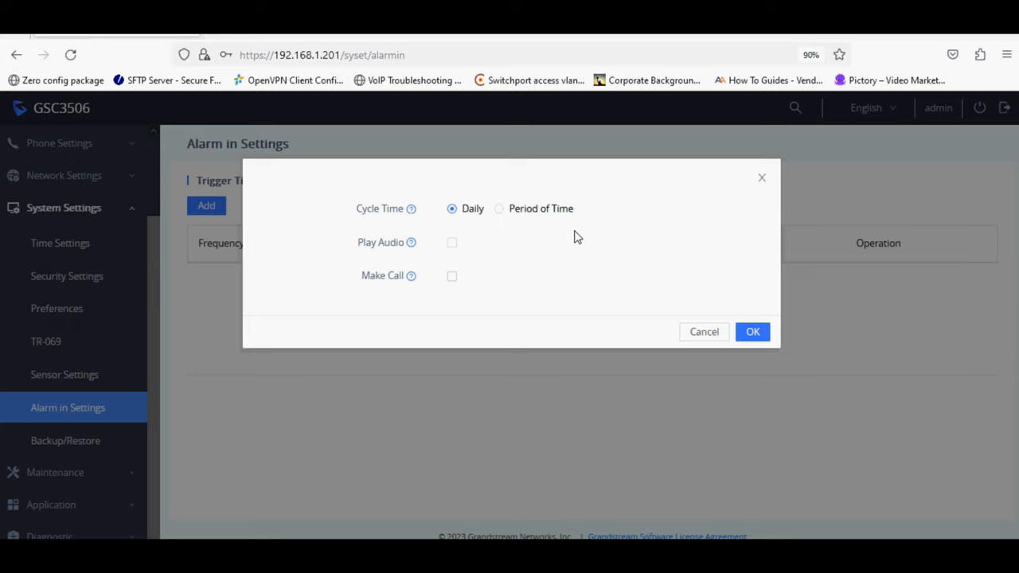
click(45, 401)
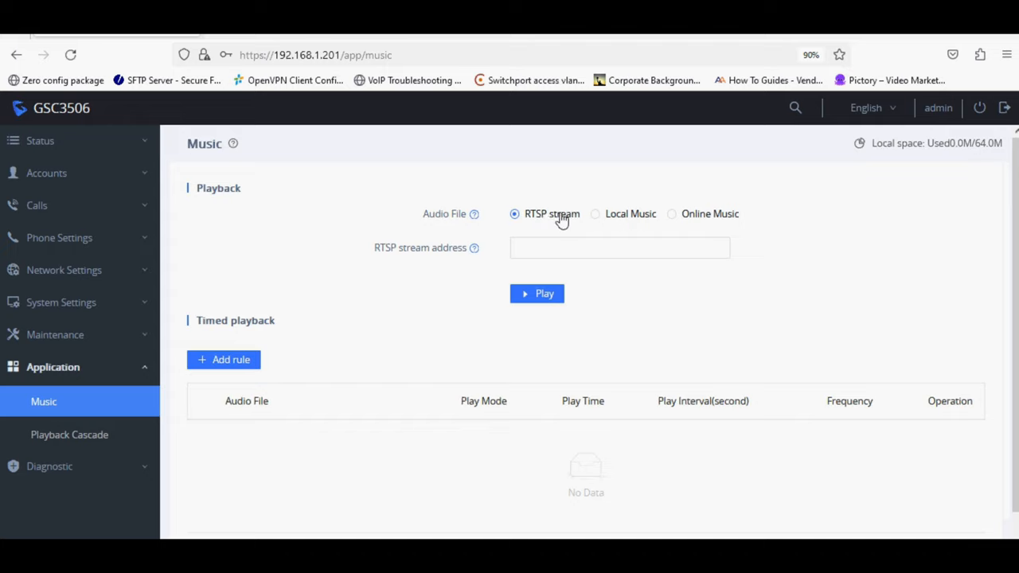
Try Local Music and Online Music sources, start a timed playback rule and dismiss it
click(595, 213)
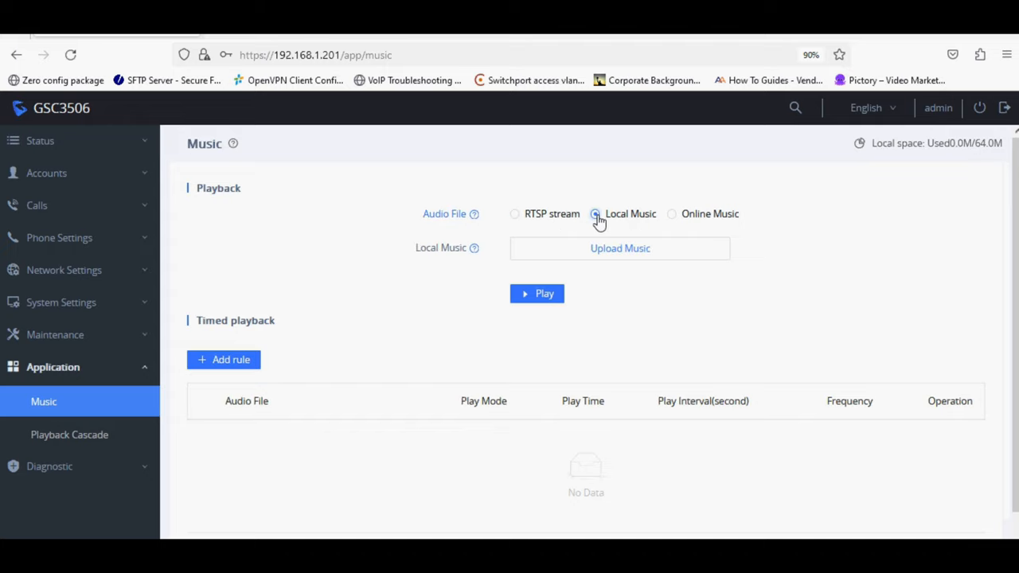
click(596, 213)
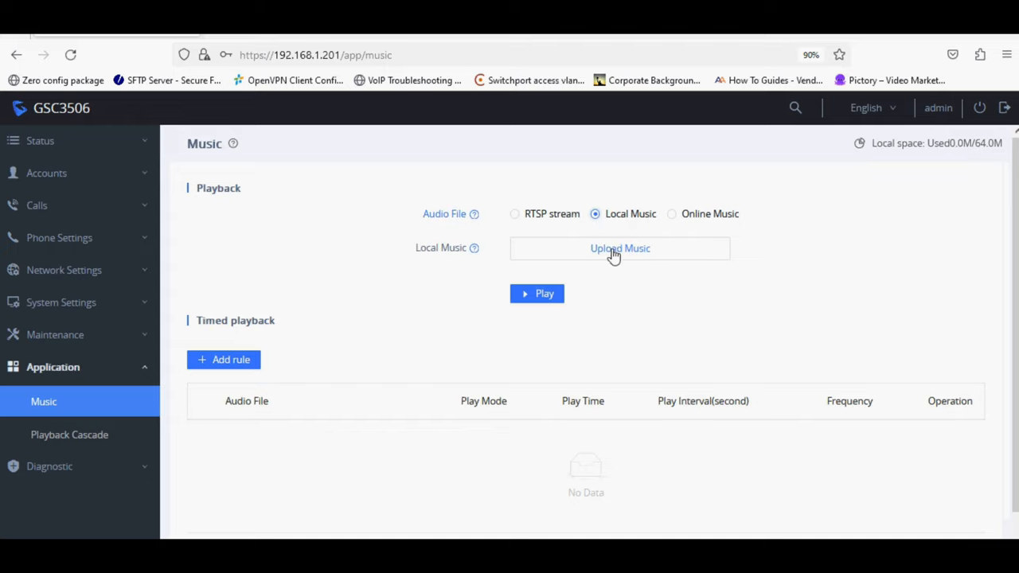
click(672, 213)
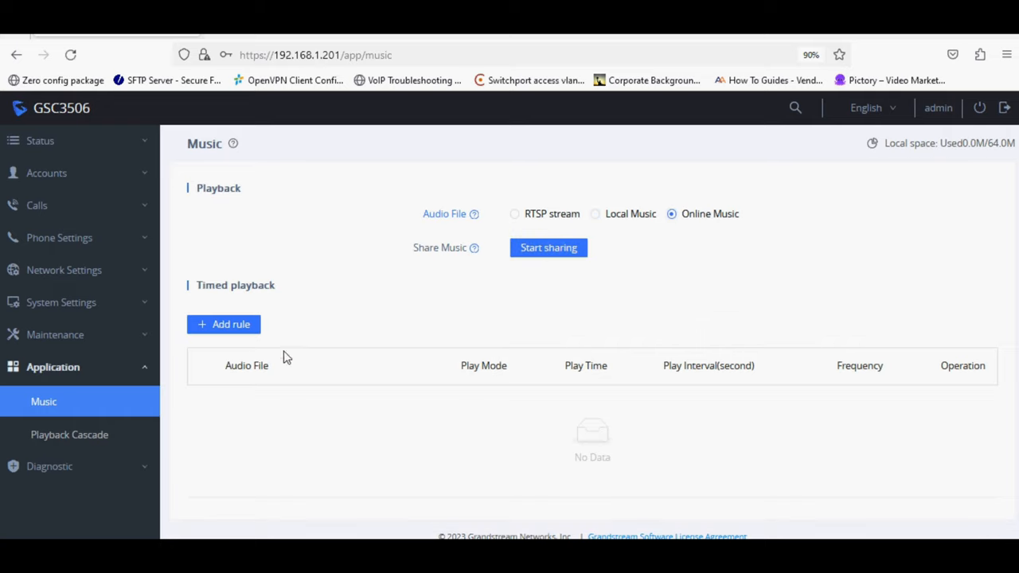
click(223, 325)
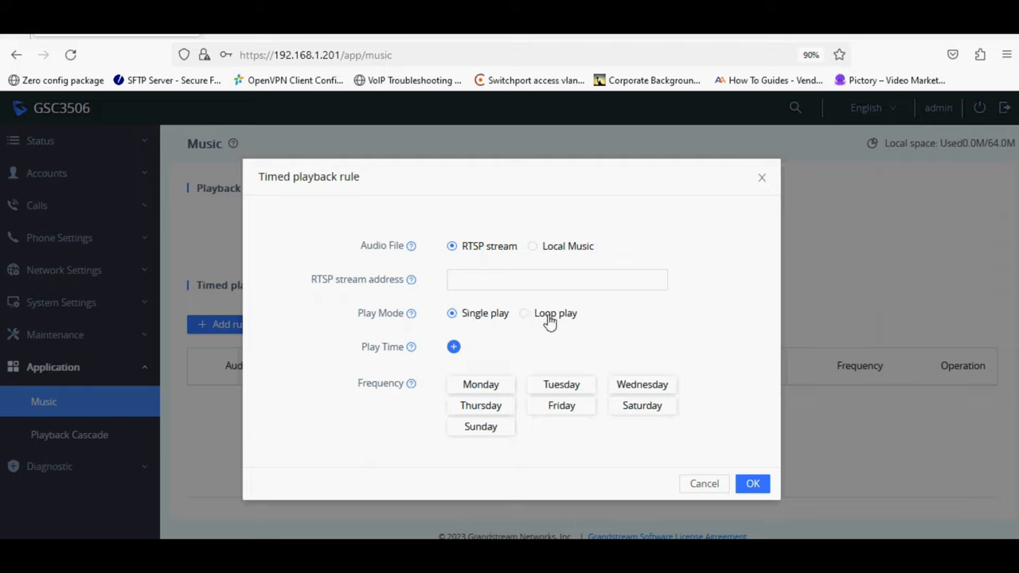
mouse_move(557, 252)
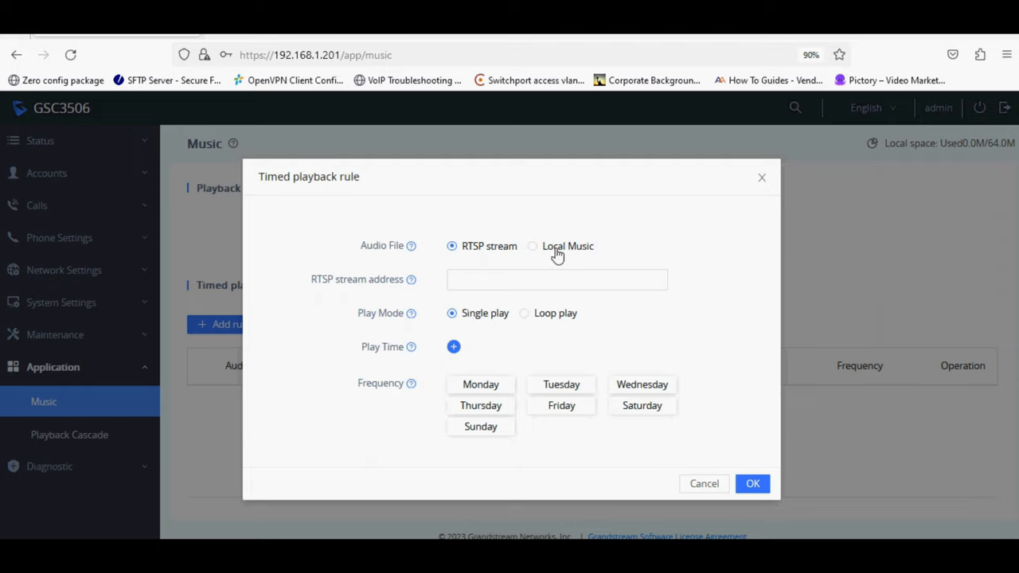
click(703, 484)
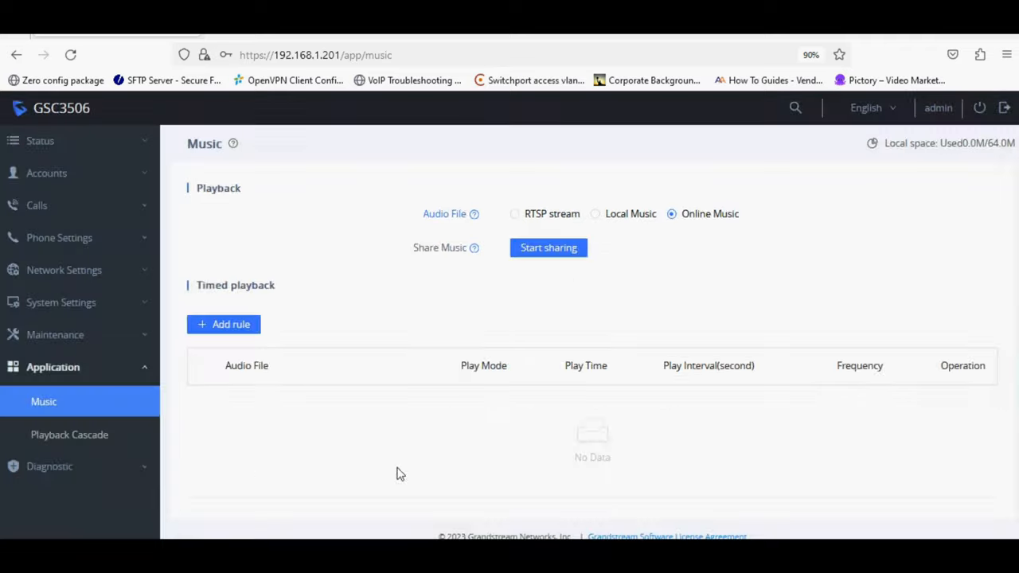
View Playback Cascade and keep the cascade role set to Slave
click(70, 434)
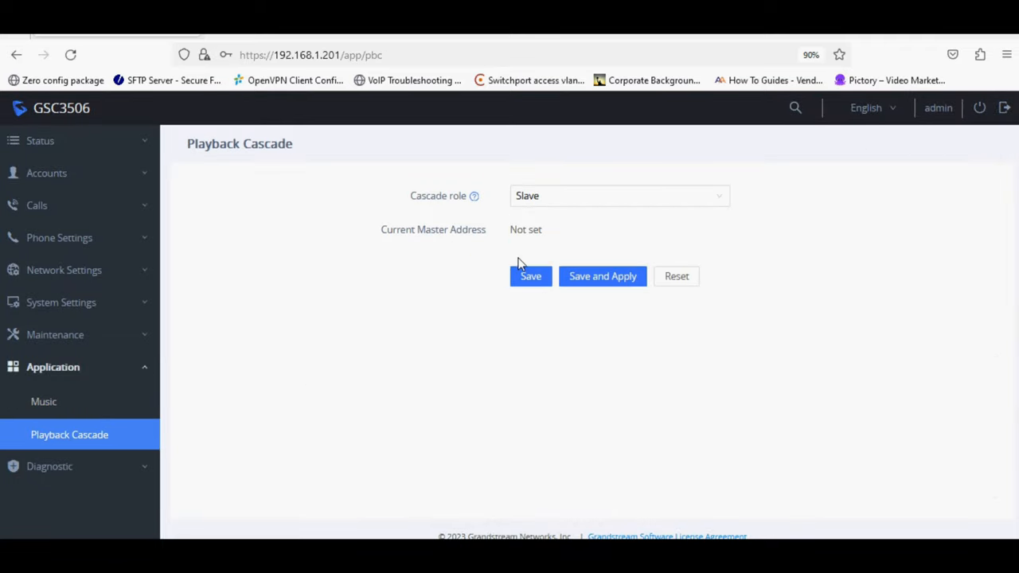
click(619, 194)
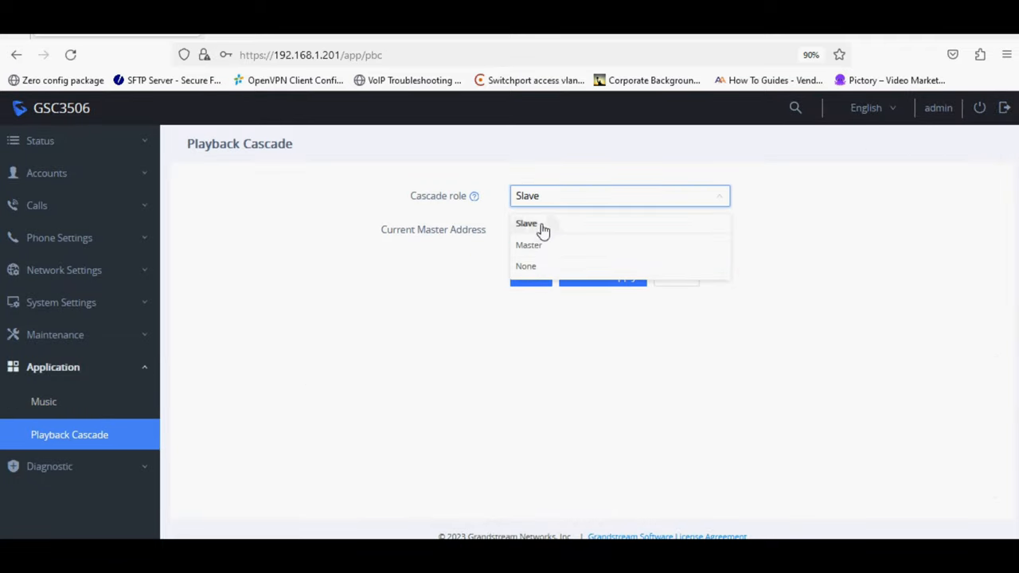
click(526, 222)
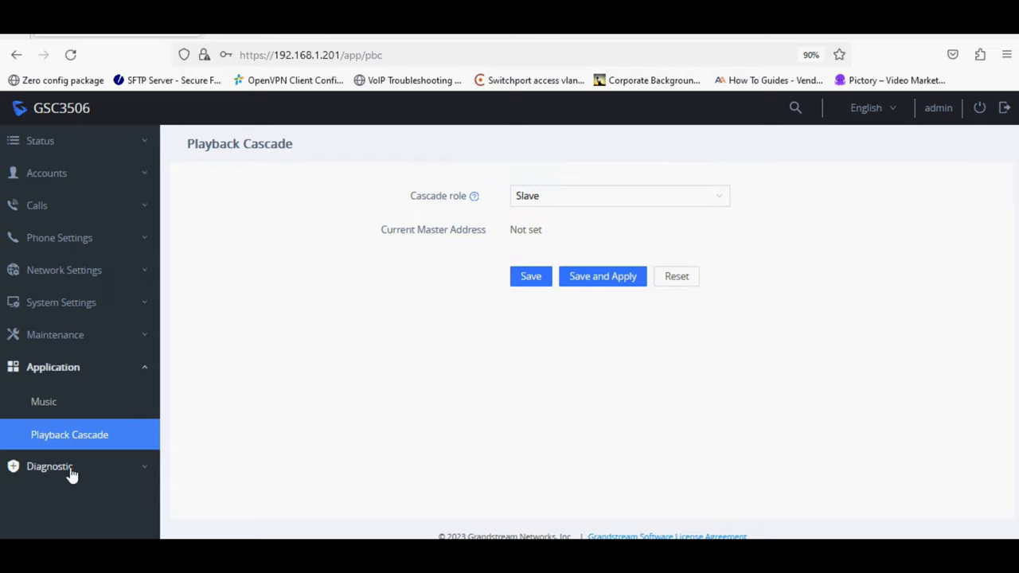
View the Built-in Speaker Test diagnostics, then the Volume Key Test down to Start Testing
click(50, 465)
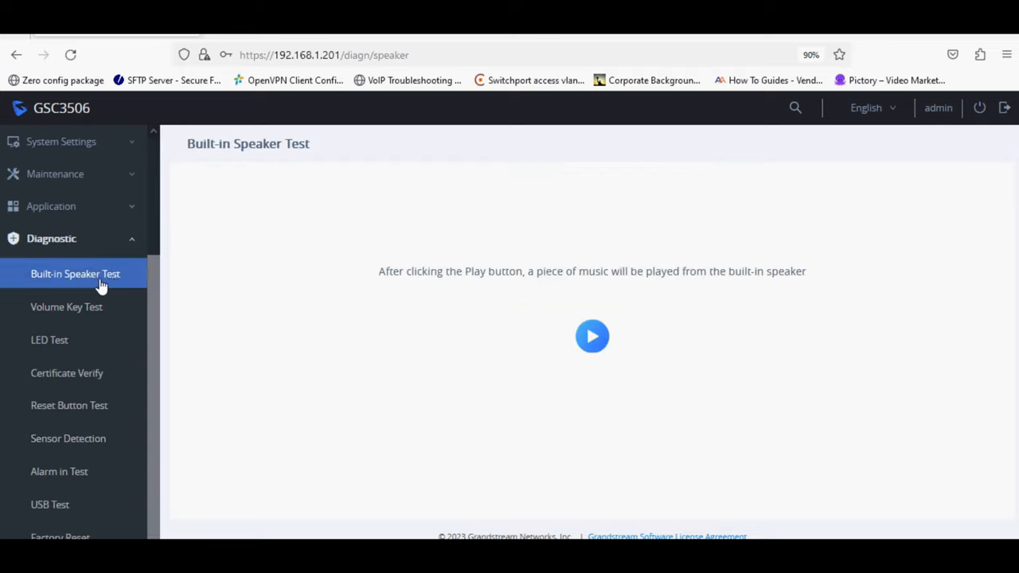
click(67, 306)
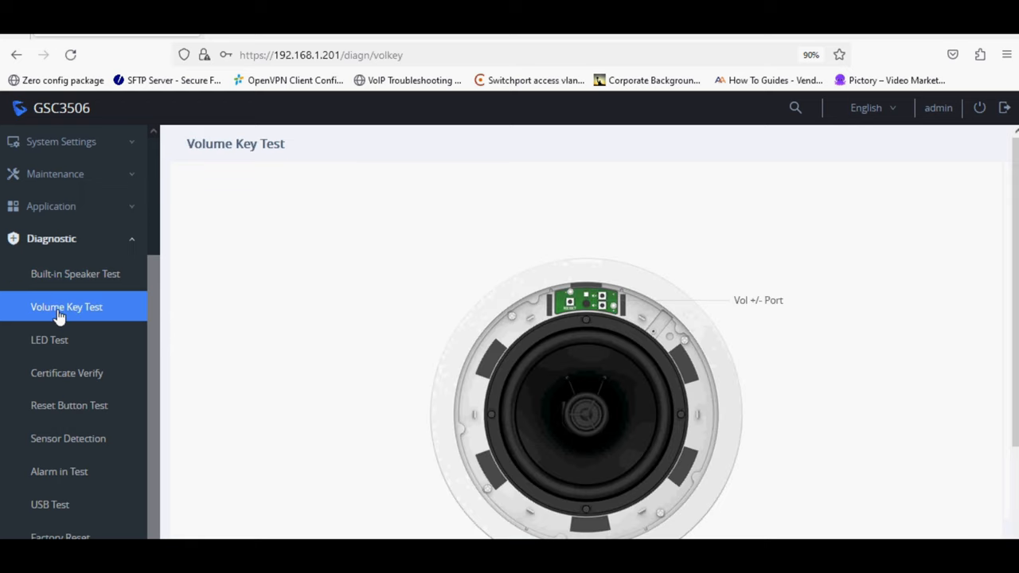
scroll(down, 3)
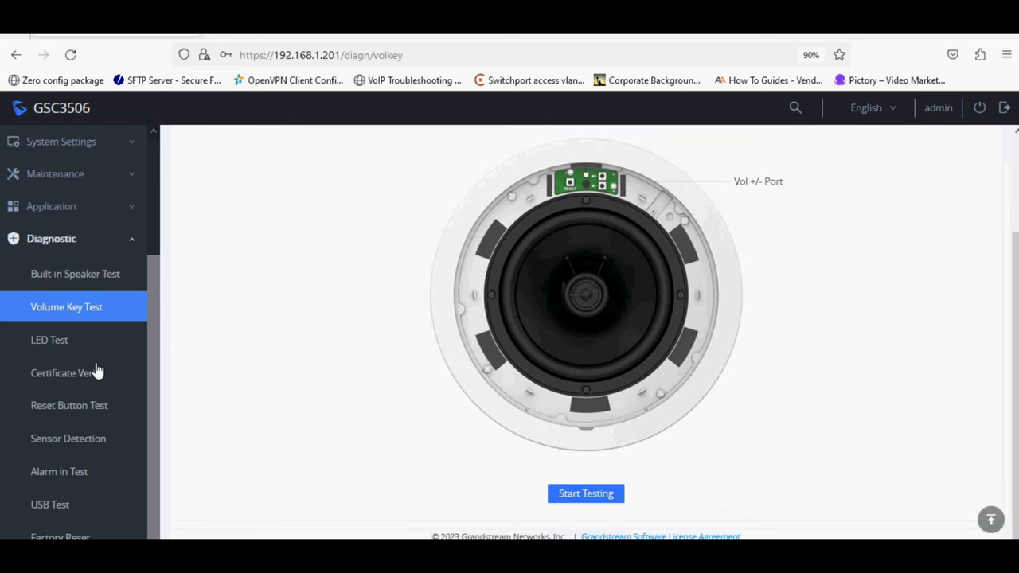